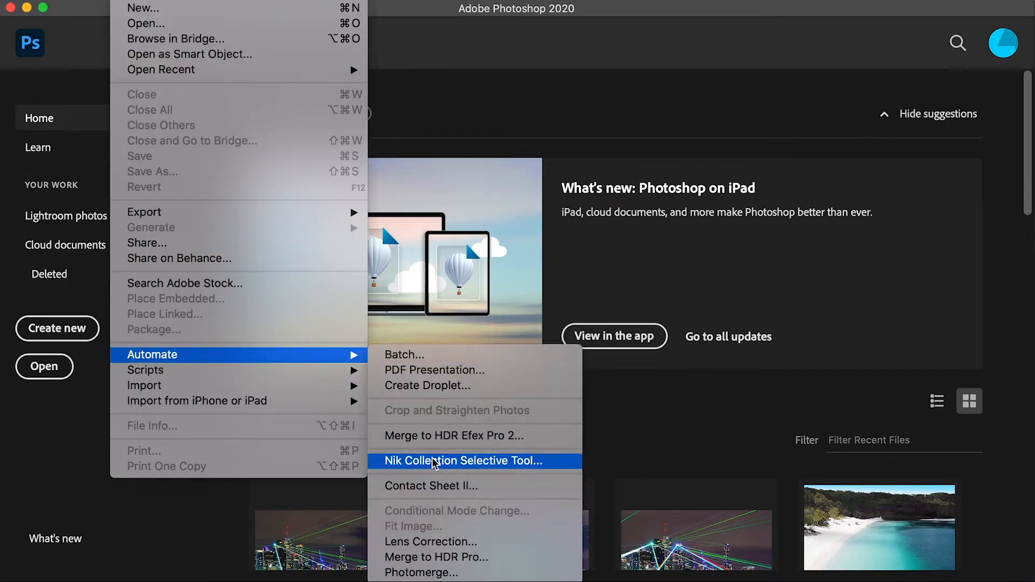
Launch Photomerge from File > Automate in Photoshop
left_click(421, 573)
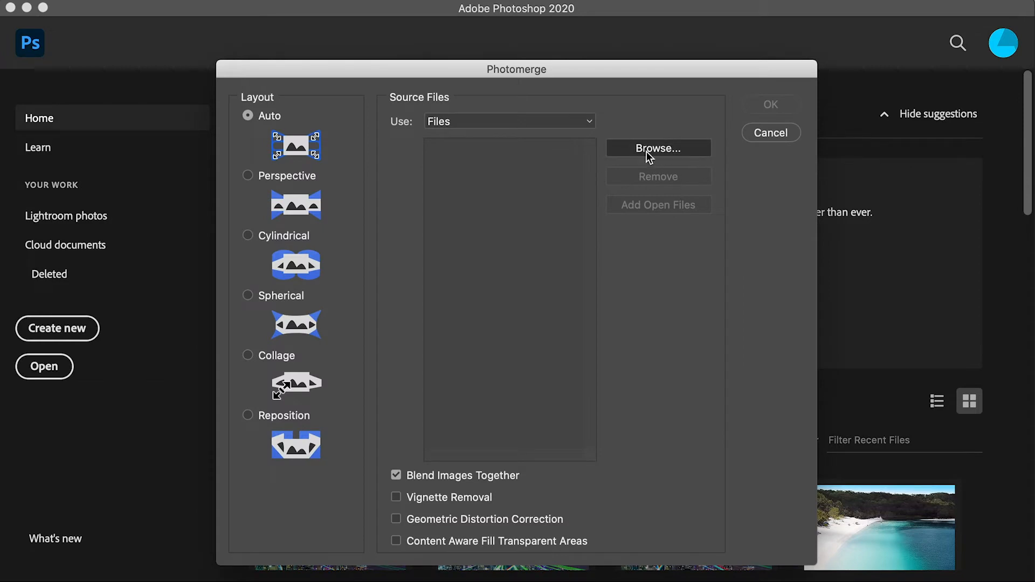
Add all sixteen DNG photos from the Panorama folder as sources and start the Auto-layout merge
left_click(658, 148)
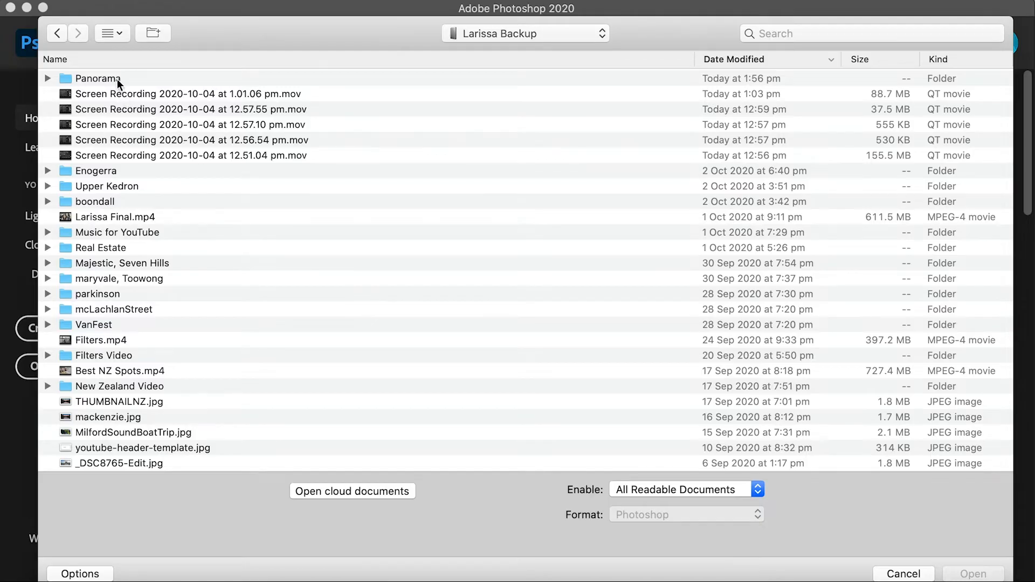
double_click(98, 78)
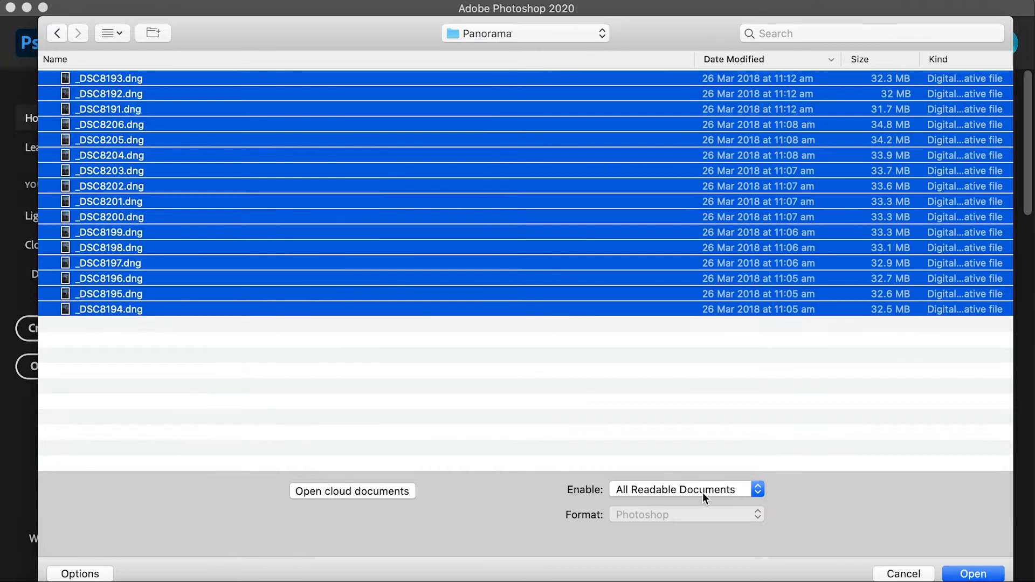
left_click(972, 572)
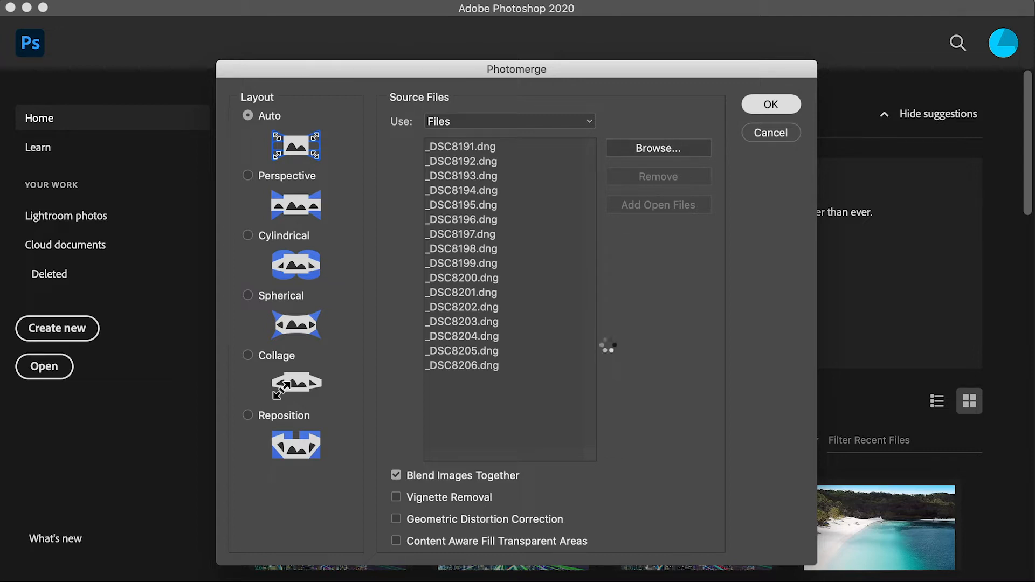
left_click(769, 105)
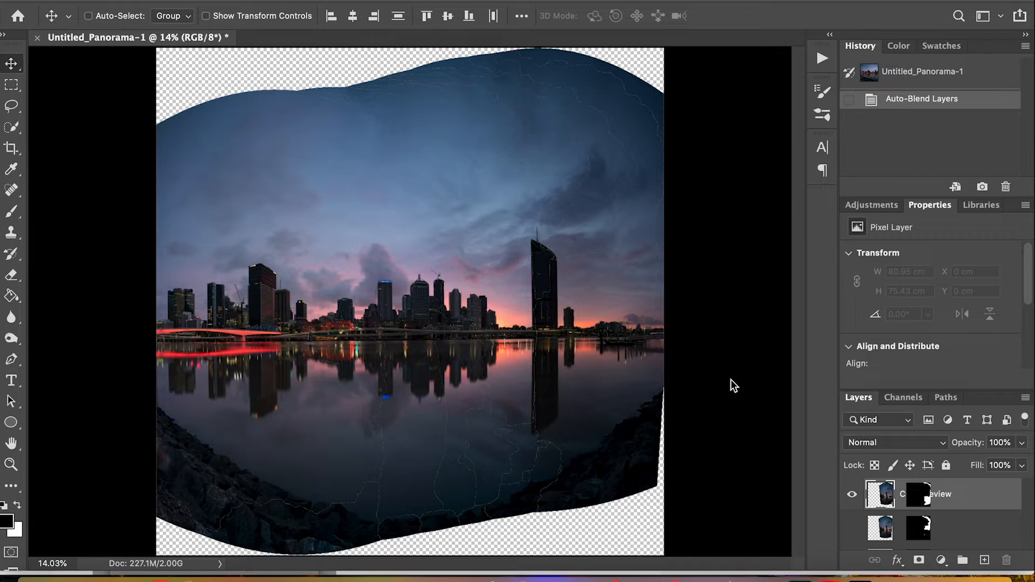
mouse_move(772, 305)
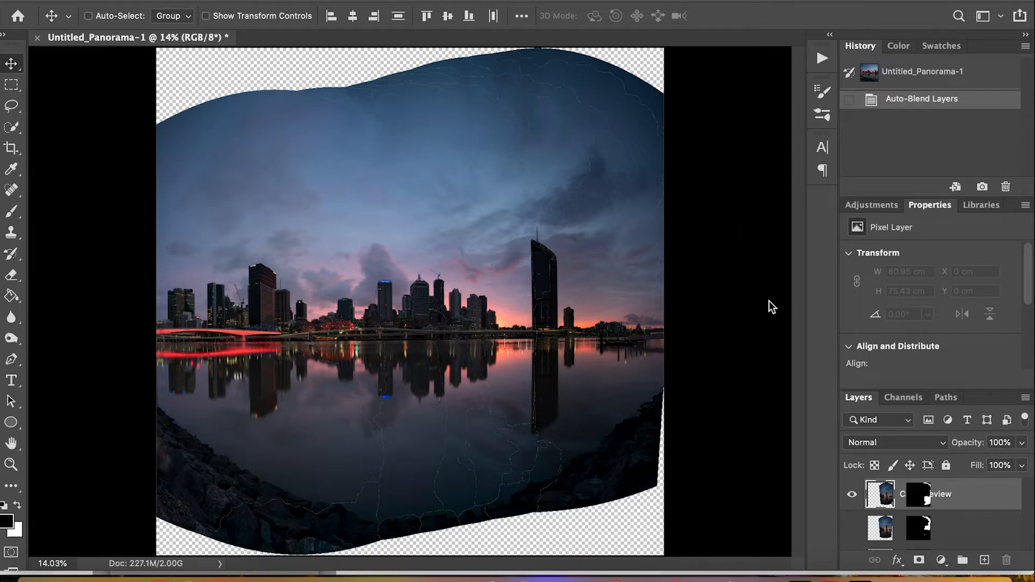
mouse_move(740, 272)
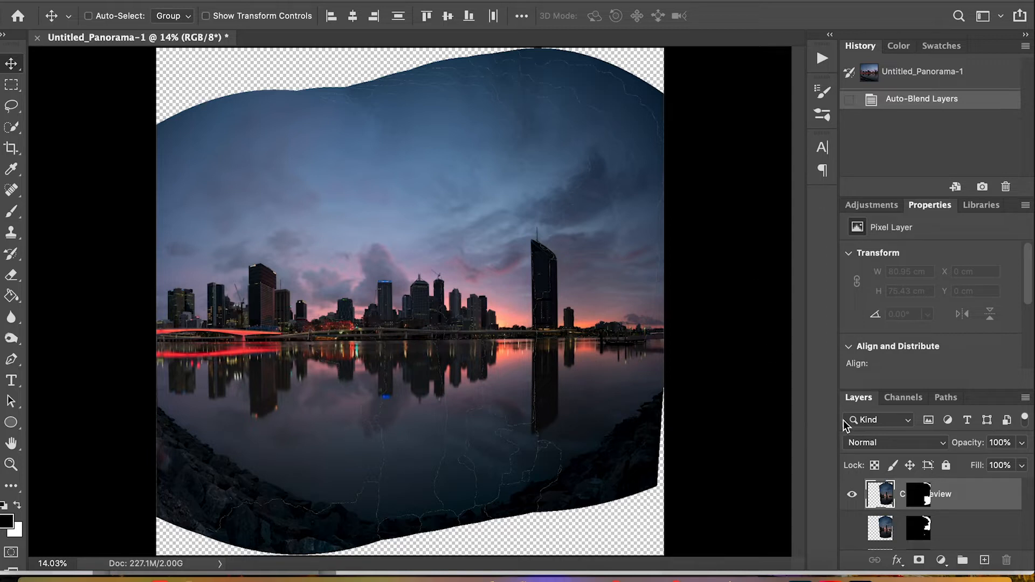
Merge the blended panorama layers into one layer with Command+Shift+E
key("cmd+shift+e")
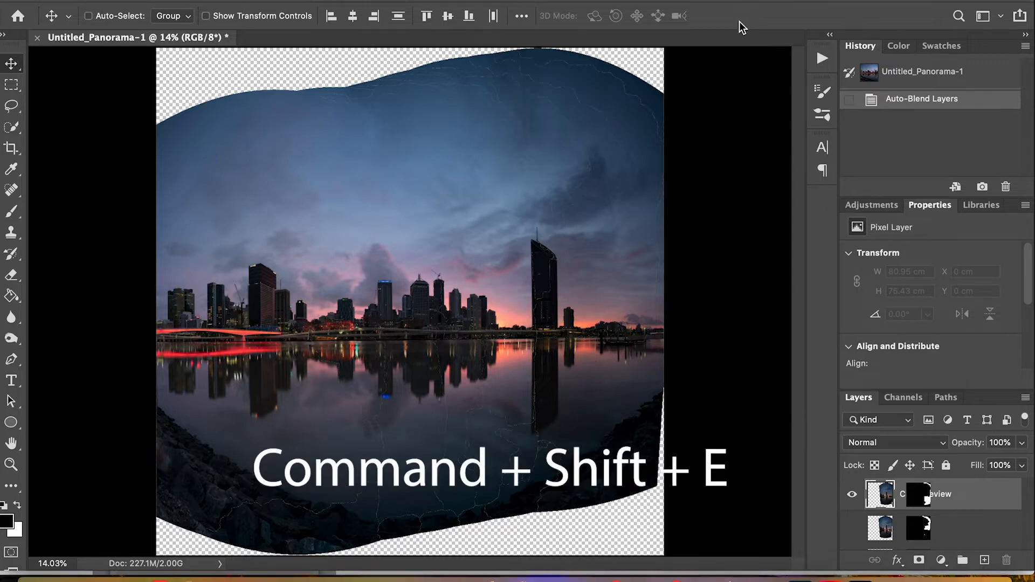
key("cmd+shift+e")
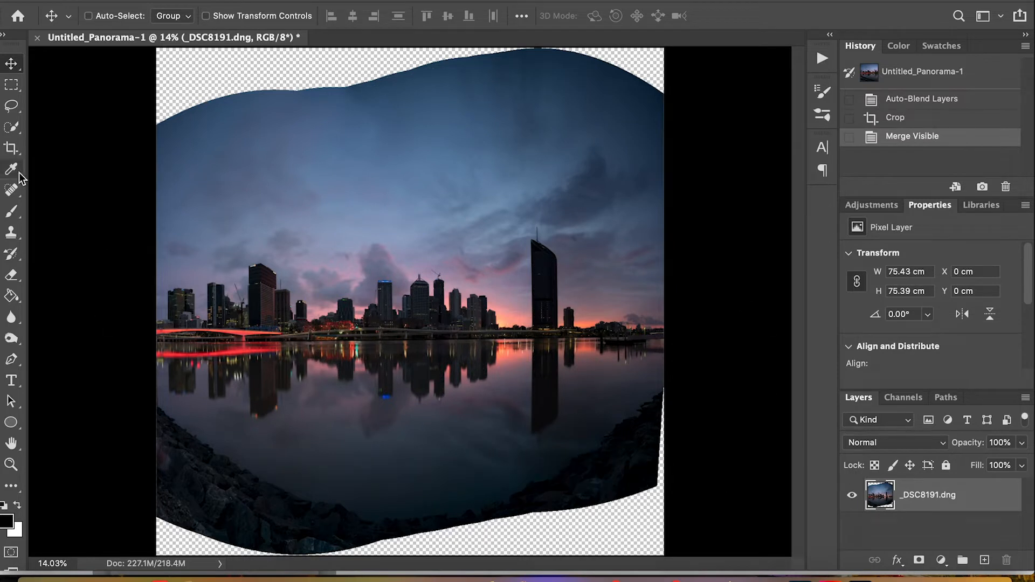
Crop the panorama to a 16:9 frame around the skyline, trimming the transparent edges
left_click(11, 148)
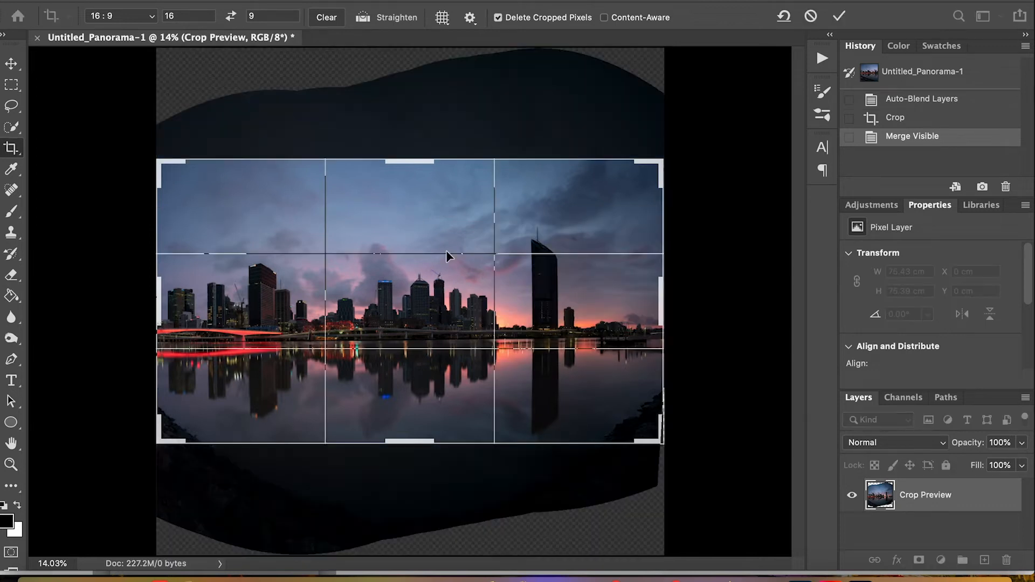
left_click(838, 16)
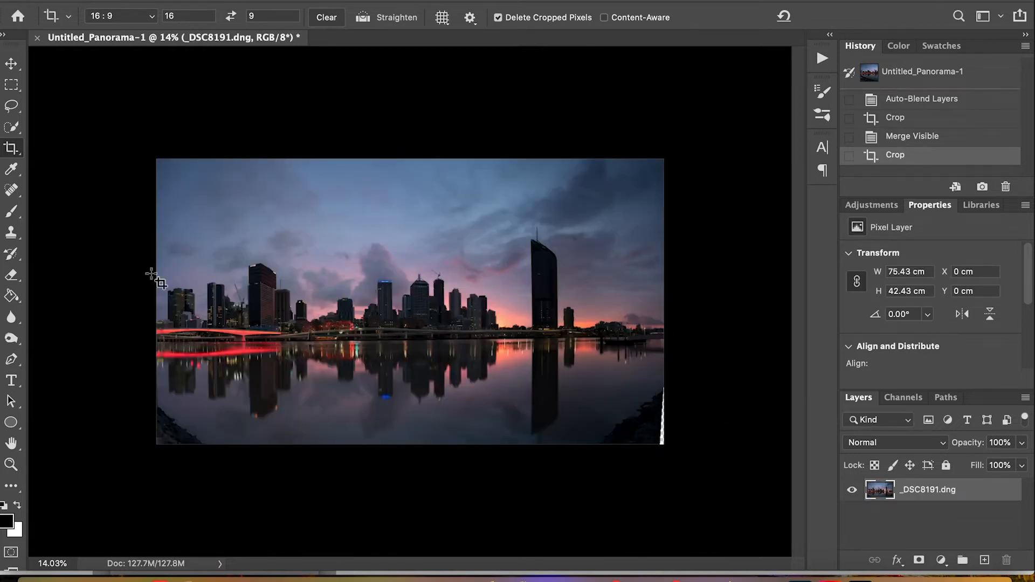
left_click(11, 191)
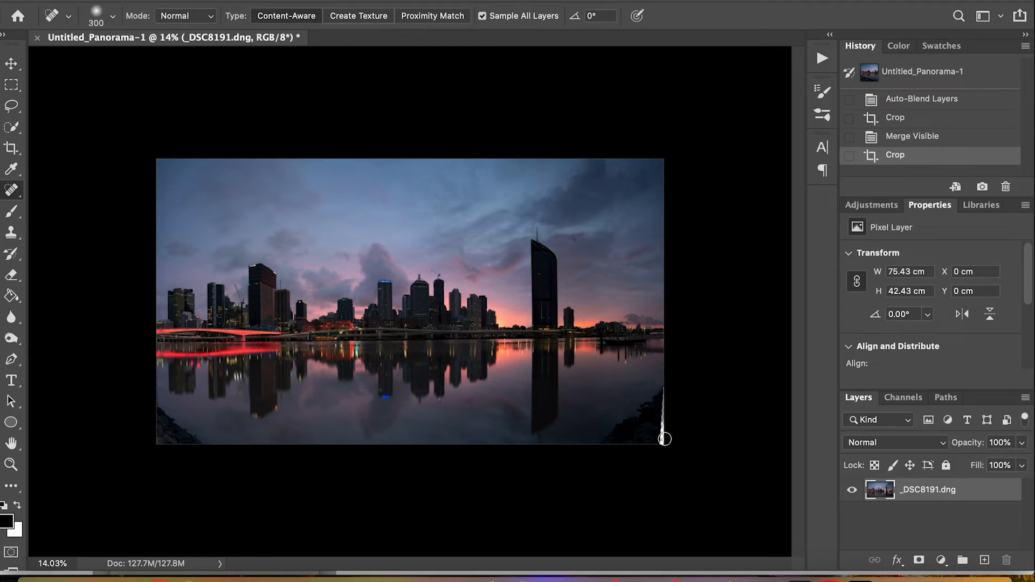
Spot-heal the transparent sliver at the bottom-right edge into smooth water
left_click_drag(666, 439, 665, 401)
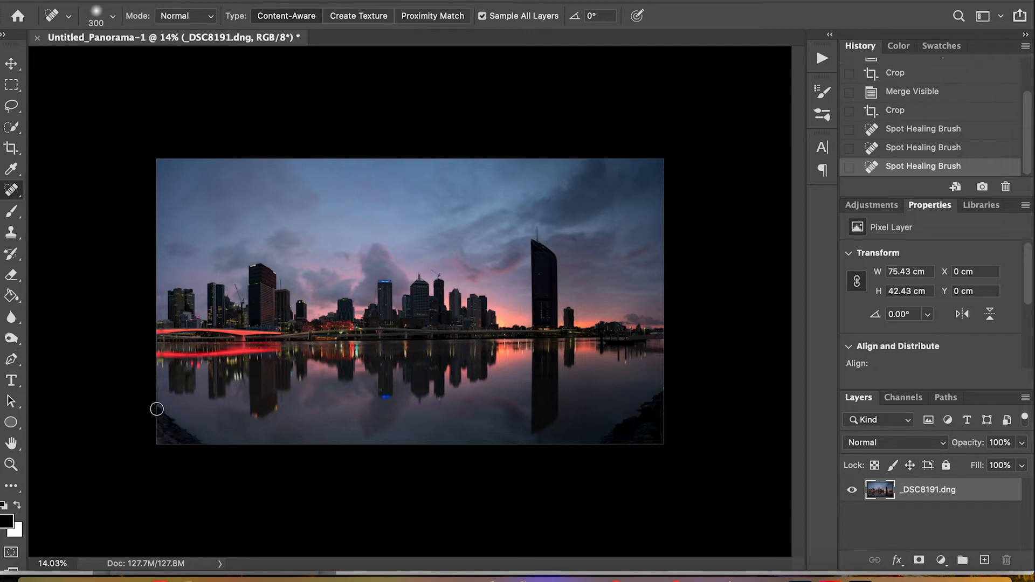
mouse_move(203, 444)
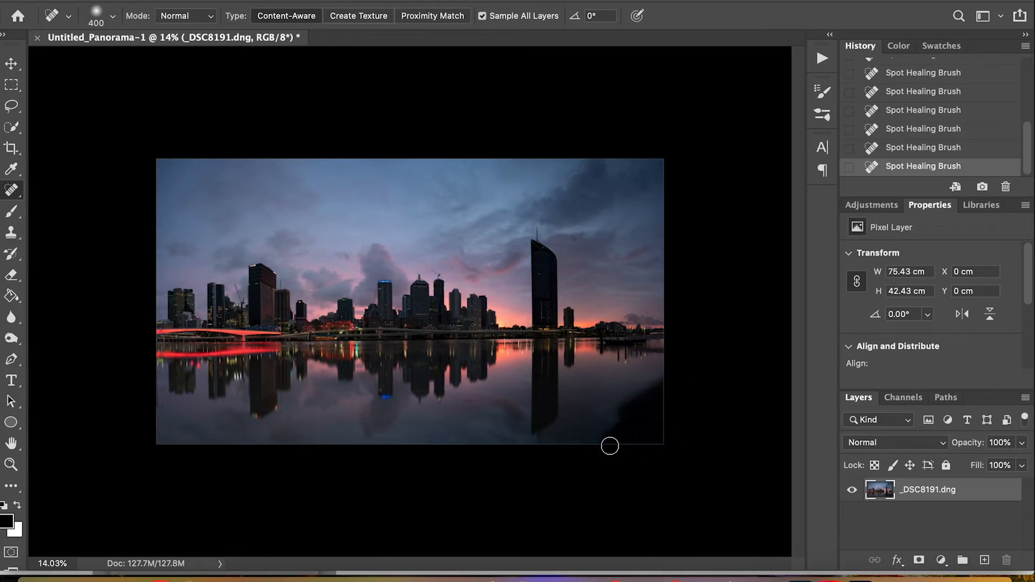
mouse_move(717, 448)
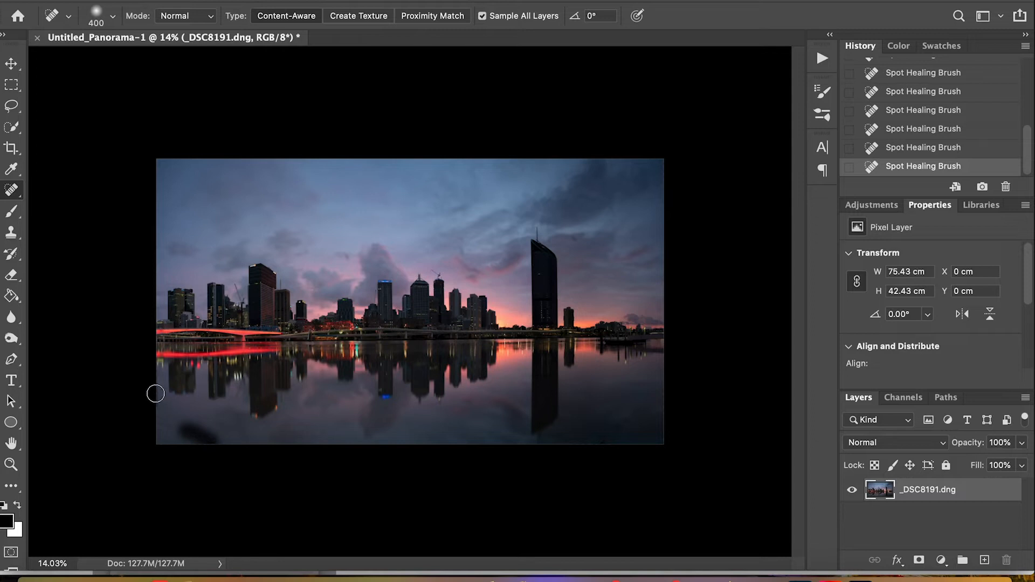
mouse_move(172, 498)
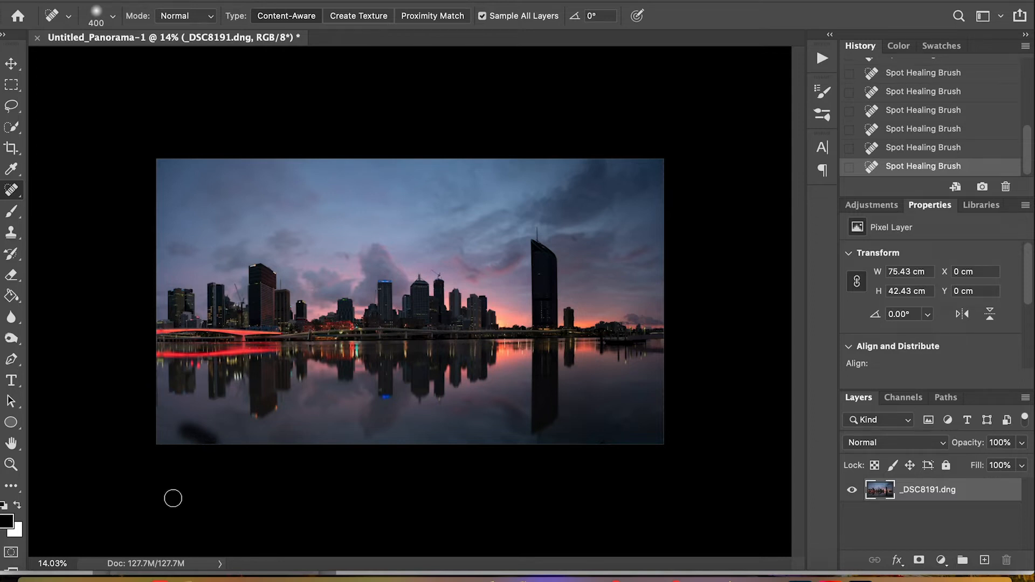
mouse_move(181, 518)
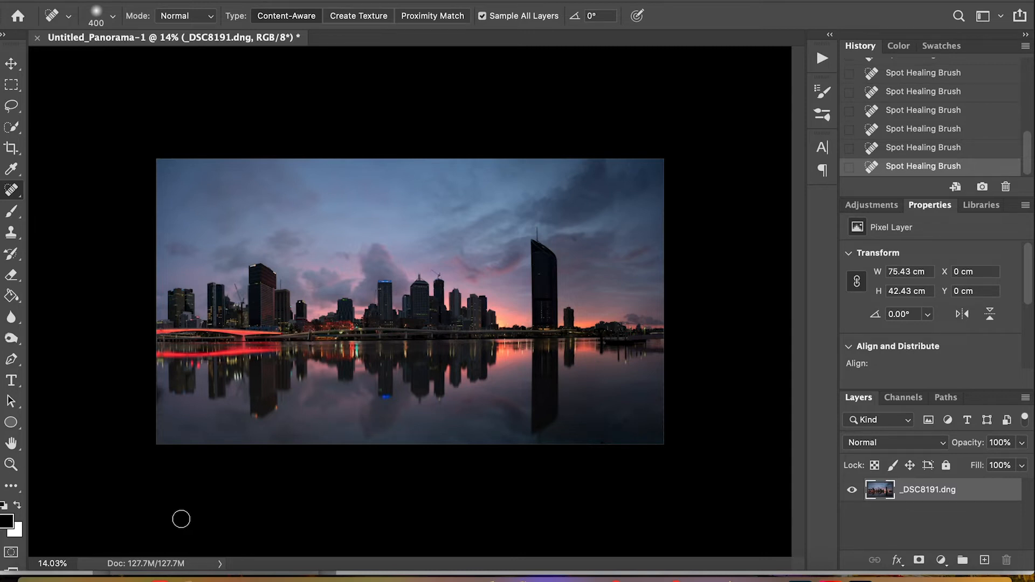
mouse_move(471, 548)
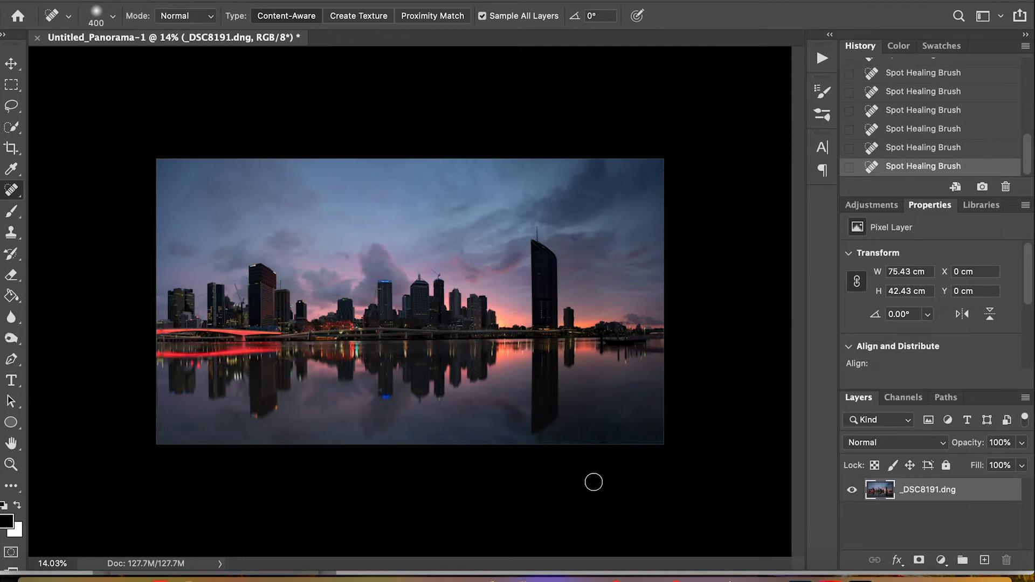
mouse_move(427, 486)
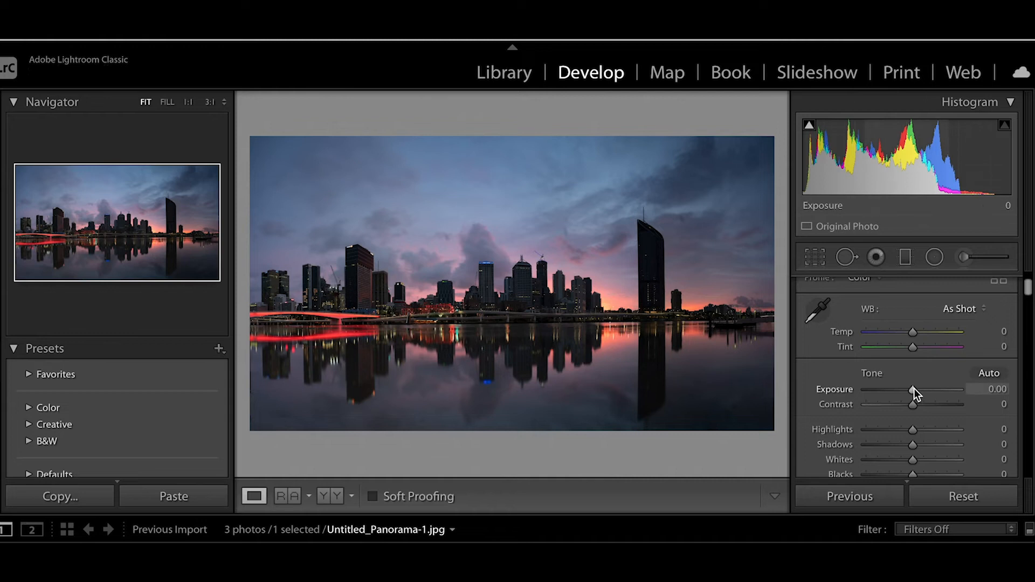
Raise Exposure to +1.05, drop Highlights to −100 and set Saturation to +14 in the Basic panel
left_click_drag(913, 390, 922, 390)
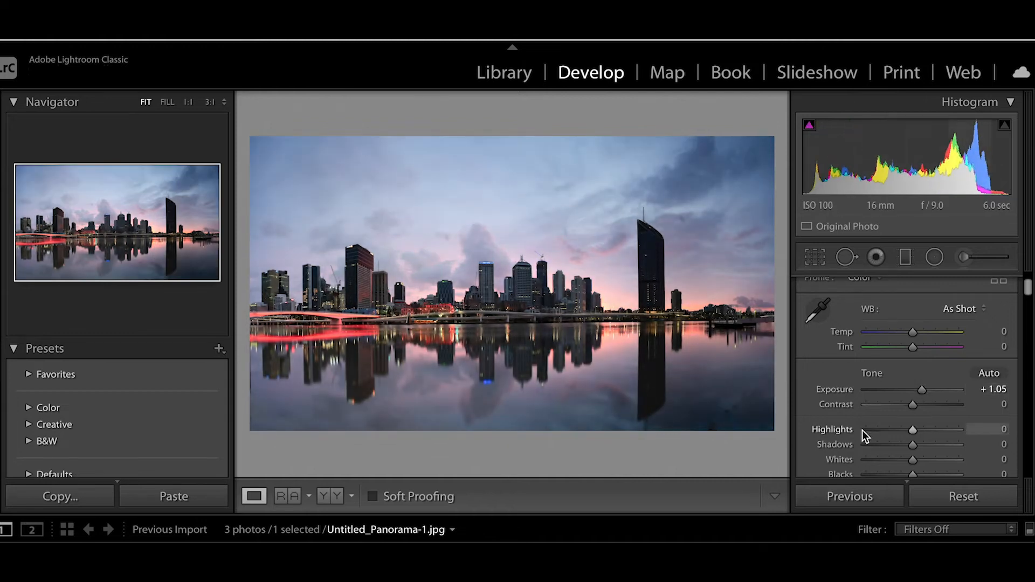
left_click_drag(913, 428, 864, 428)
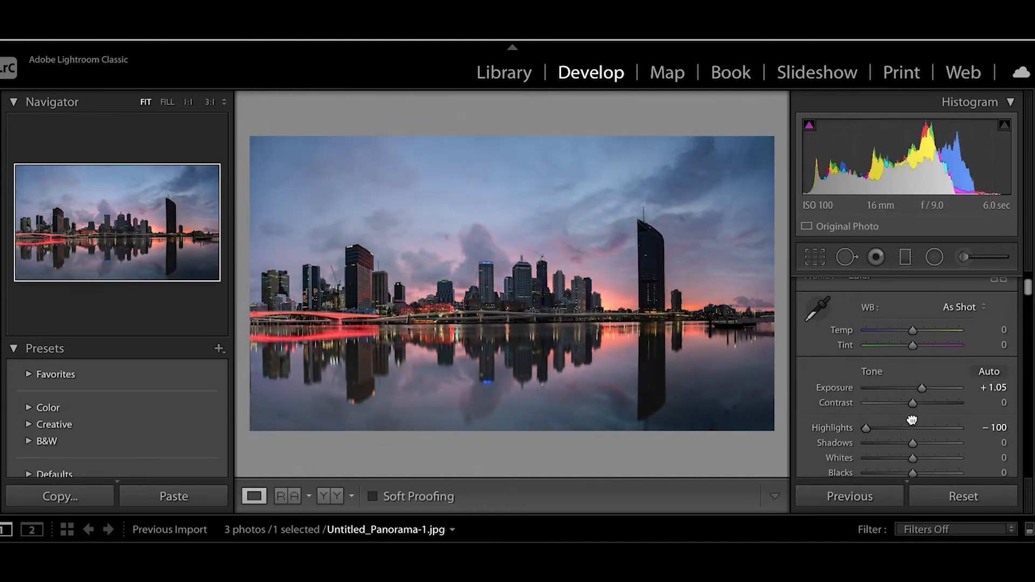
scroll("down", 3)
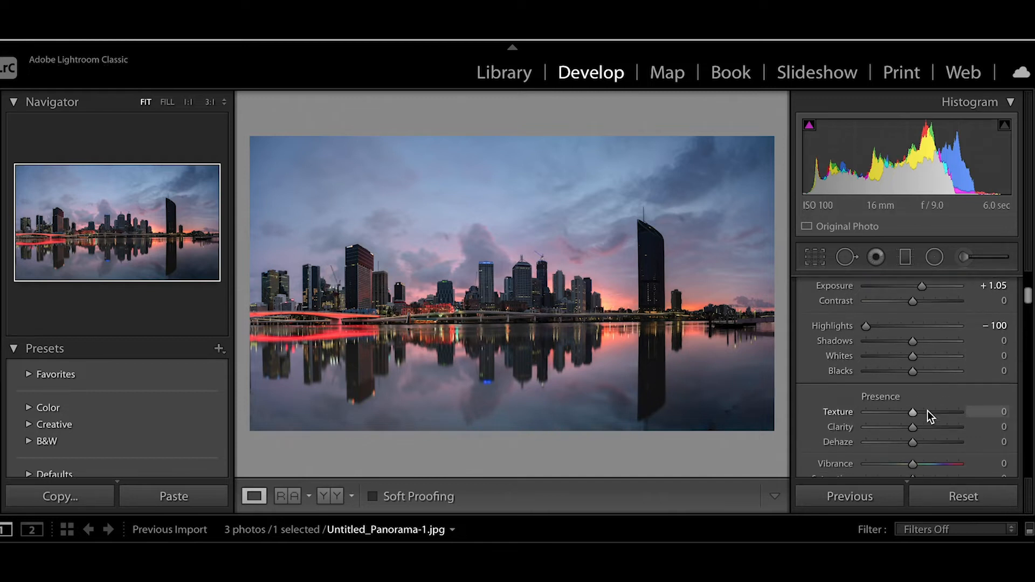
left_click_drag(913, 446, 925, 445)
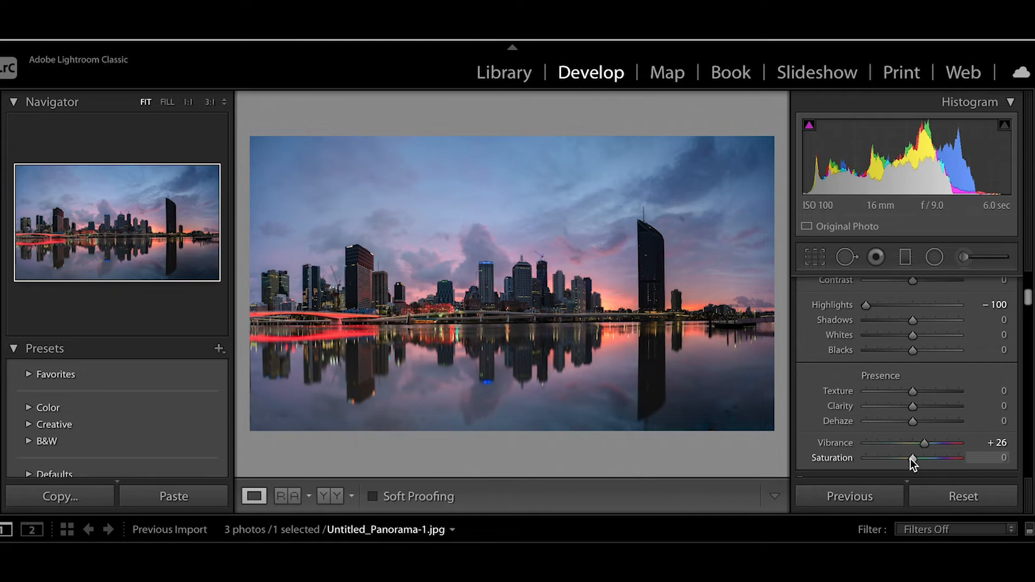
left_click_drag(909, 458, 920, 458)
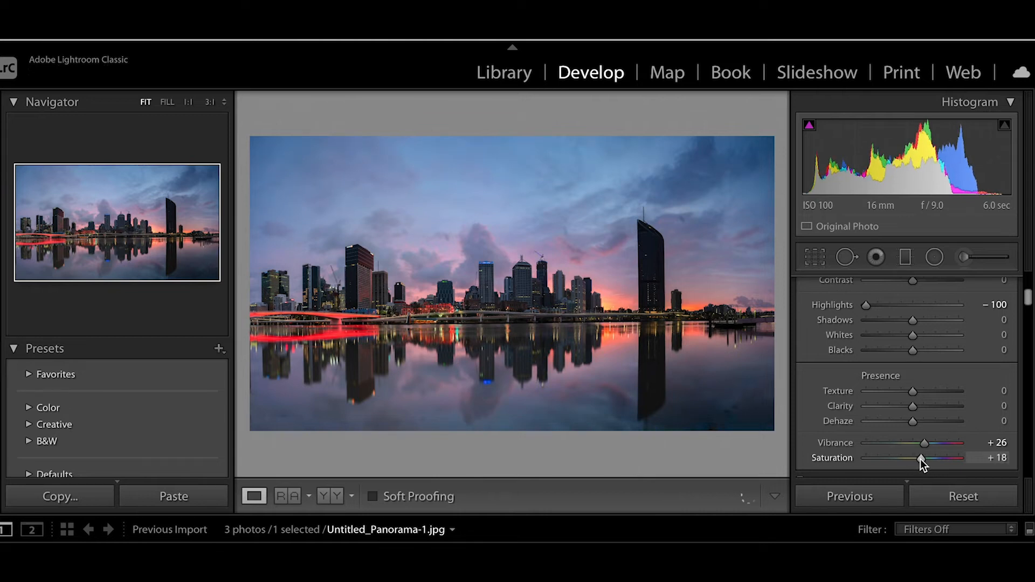
left_click_drag(924, 458, 917, 459)
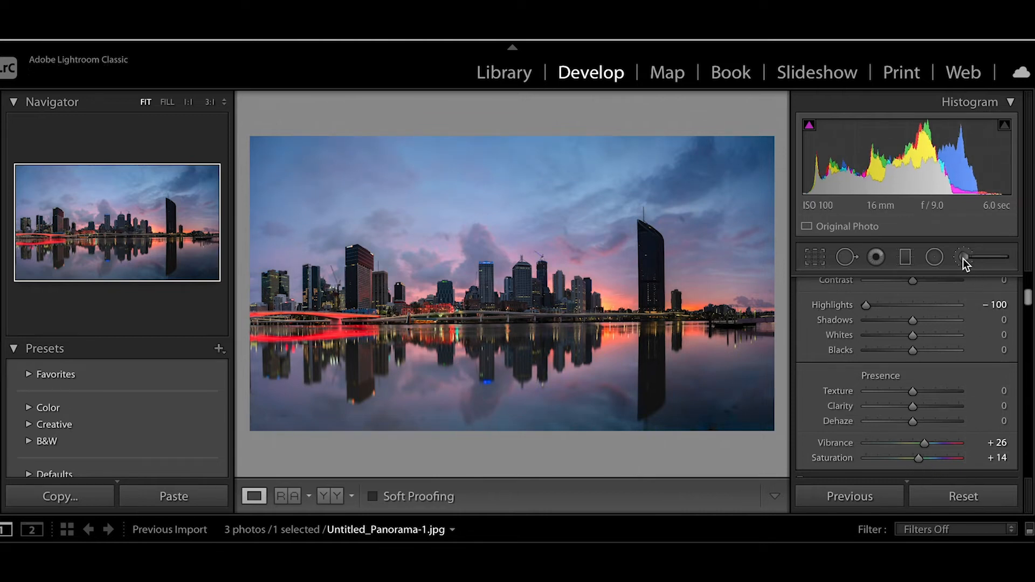
Brush over the tall right tower and brighten it with Exposure 2.17 and Shadows 79
left_click(933, 258)
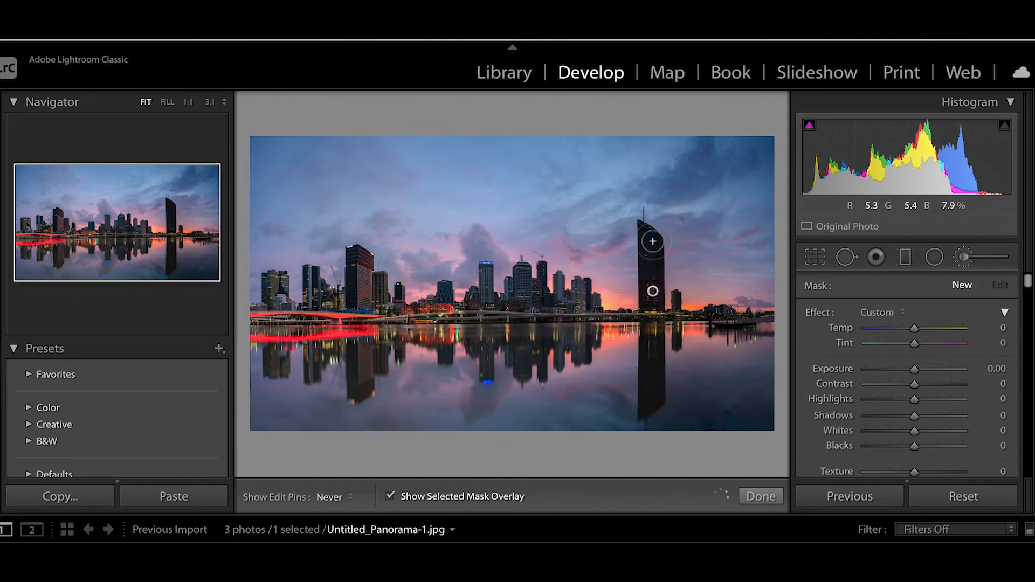
left_click_drag(653, 240, 648, 403)
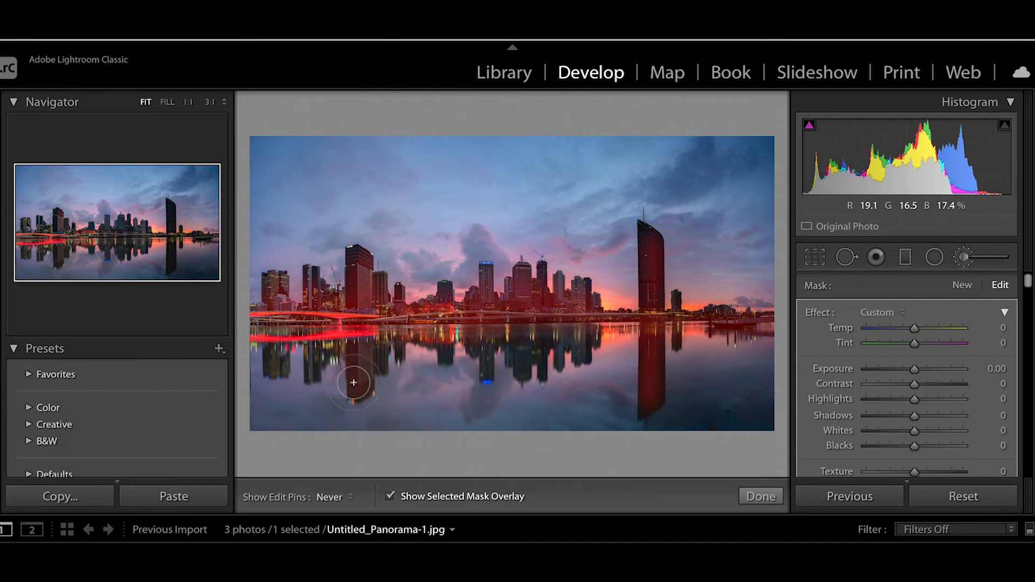
mouse_move(521, 369)
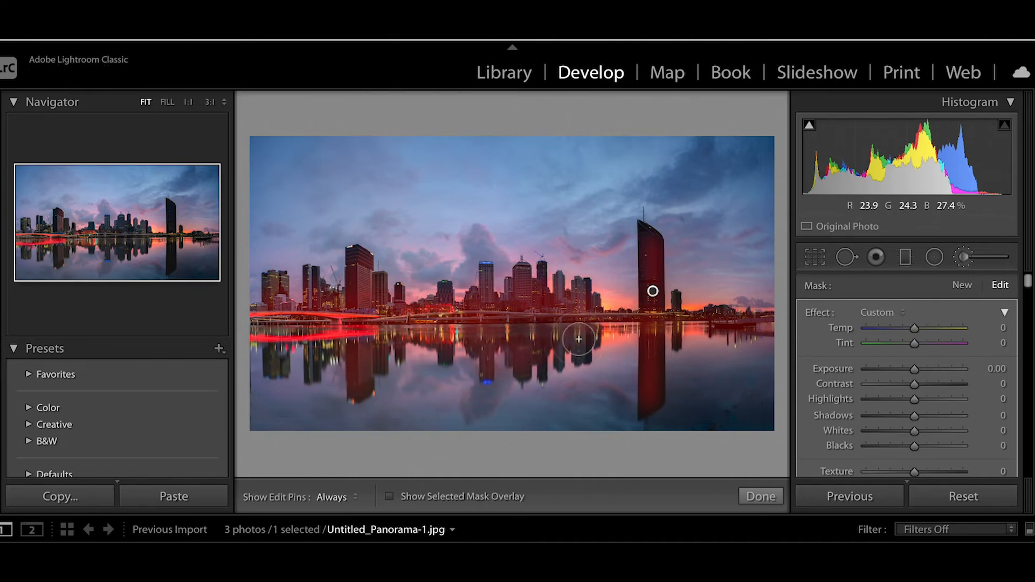
left_click_drag(914, 369, 927, 369)
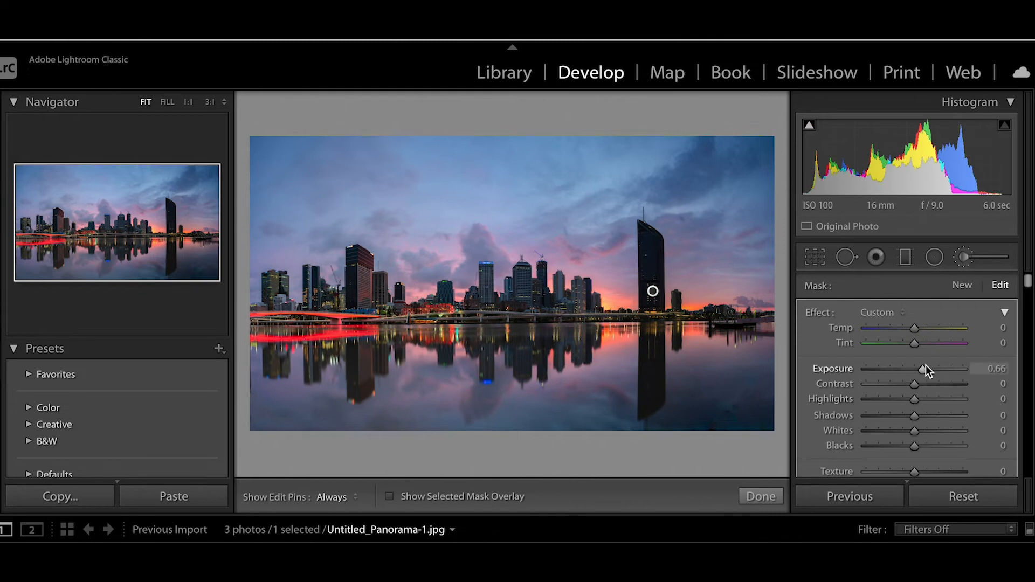
left_click_drag(915, 368, 934, 369)
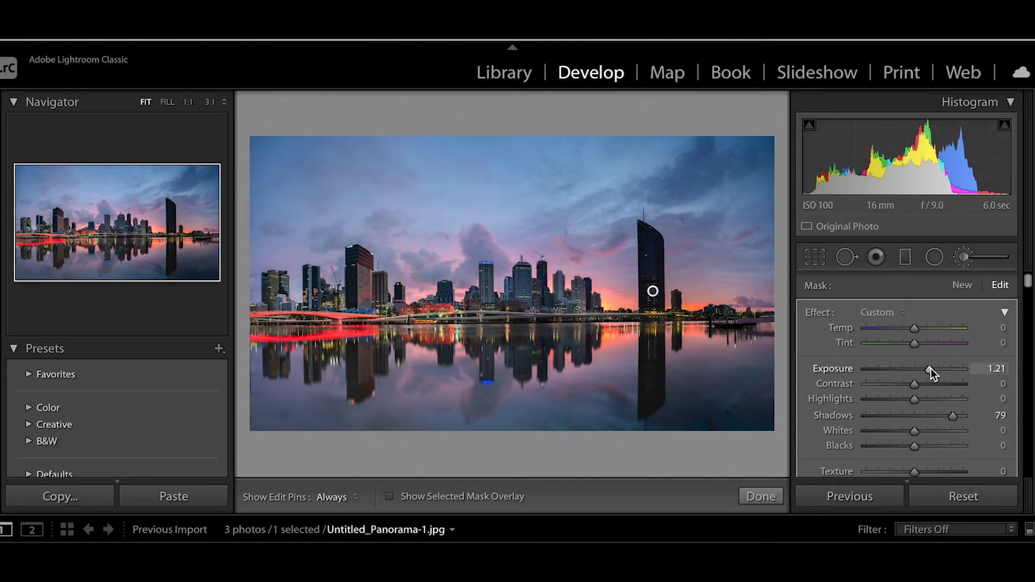
left_click_drag(933, 369, 942, 369)
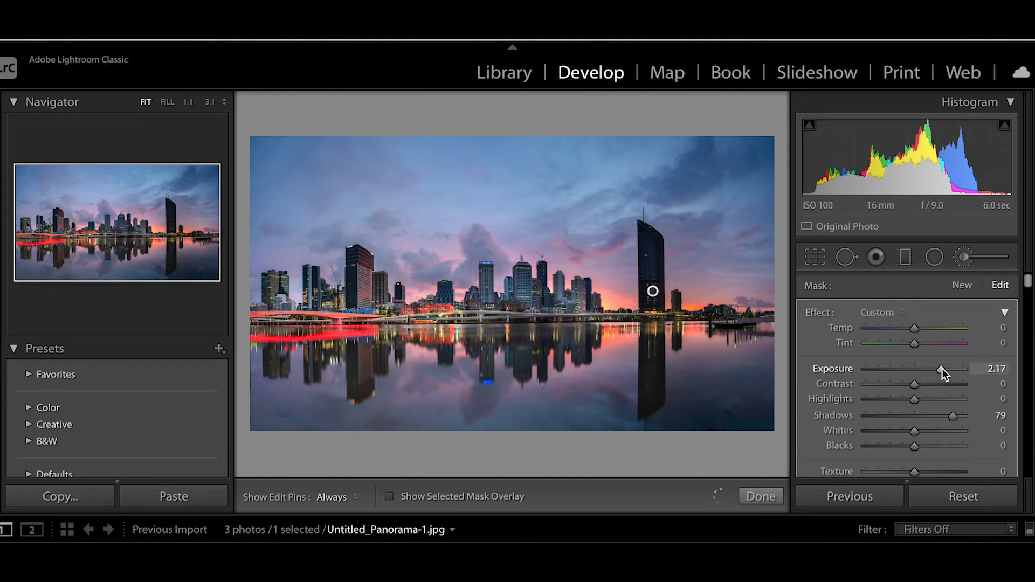
left_click_drag(942, 370, 931, 369)
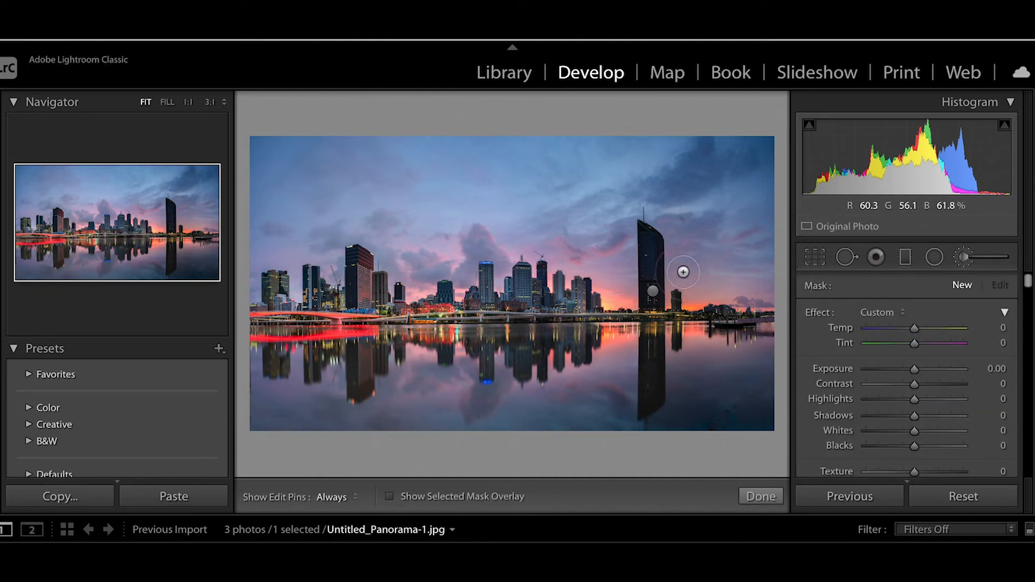
Paint a second tower adjustment with Exposure 1.09 and Shadows 67, then finish brushing
left_click(391, 496)
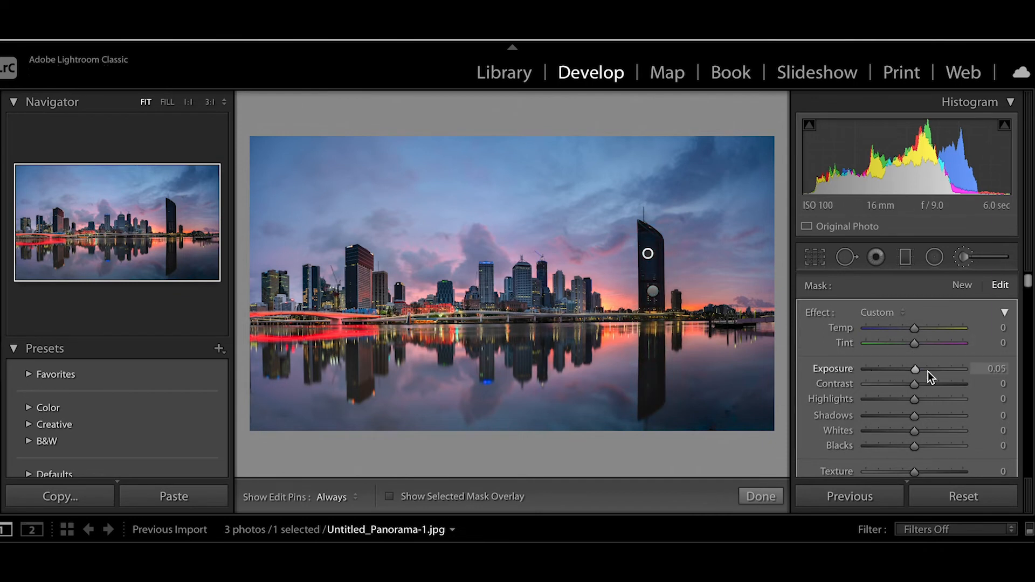
left_click_drag(915, 369, 927, 369)
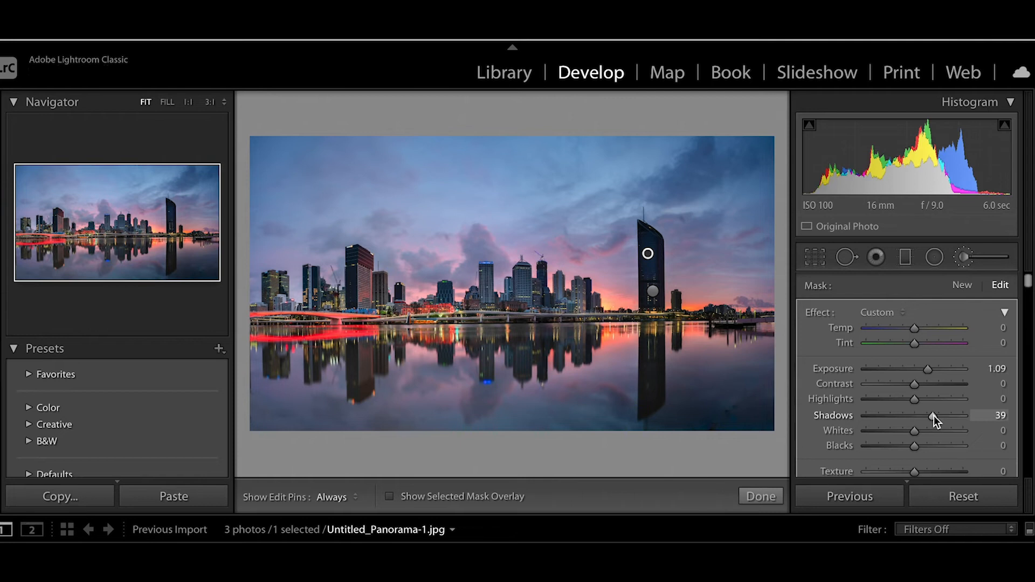
left_click_drag(932, 415, 947, 415)
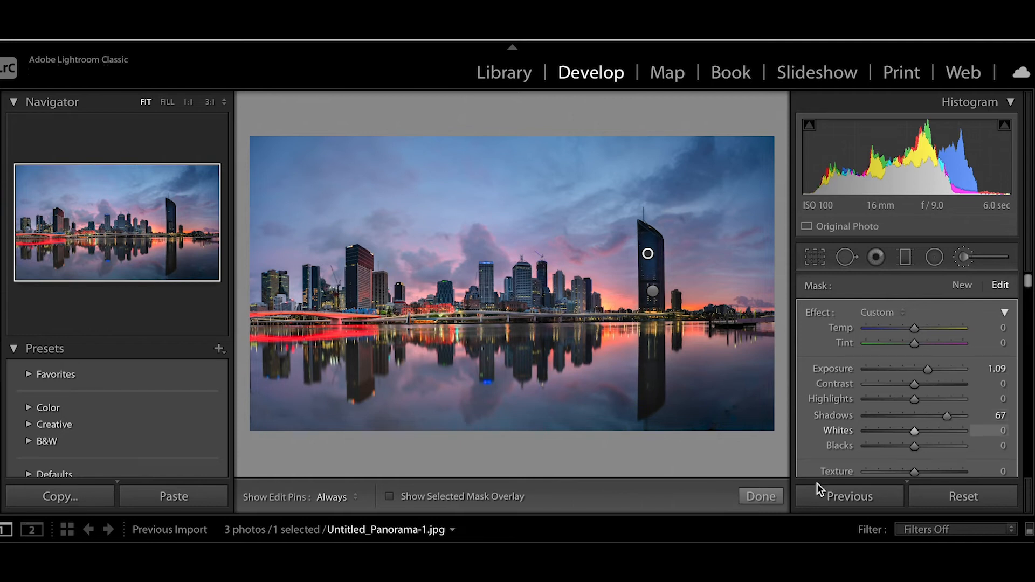
left_click(760, 495)
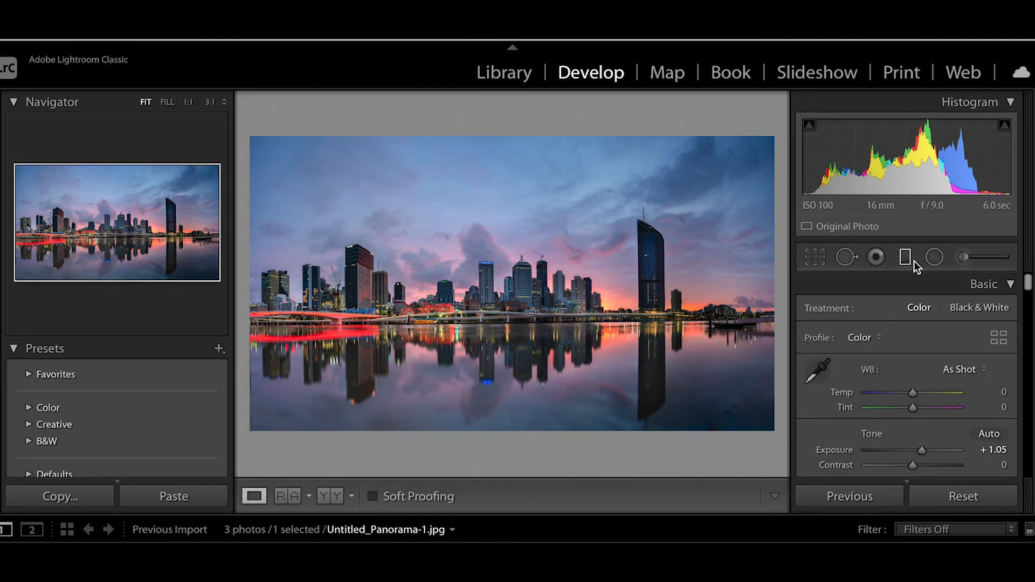
Add a graduated filter over the sky, pulling Highlights to −100 and shifting Tint toward magenta
left_click(905, 257)
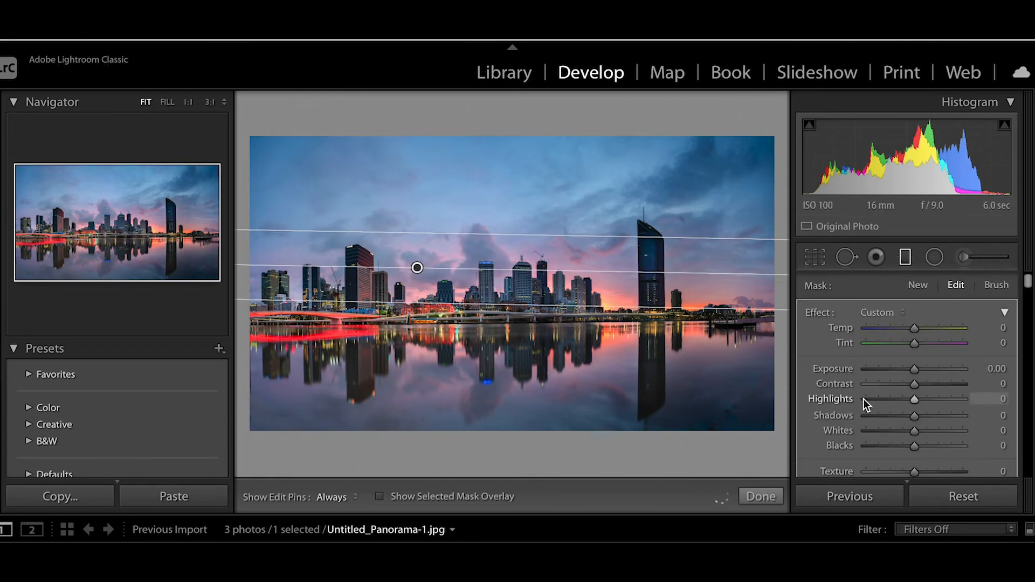
left_click_drag(915, 399, 866, 398)
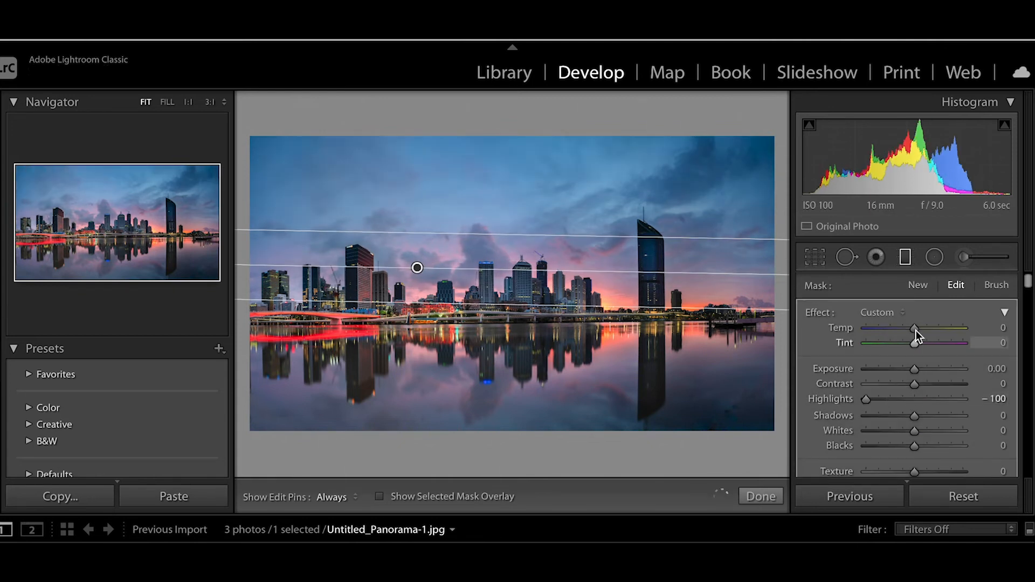
left_click_drag(913, 327, 915, 327)
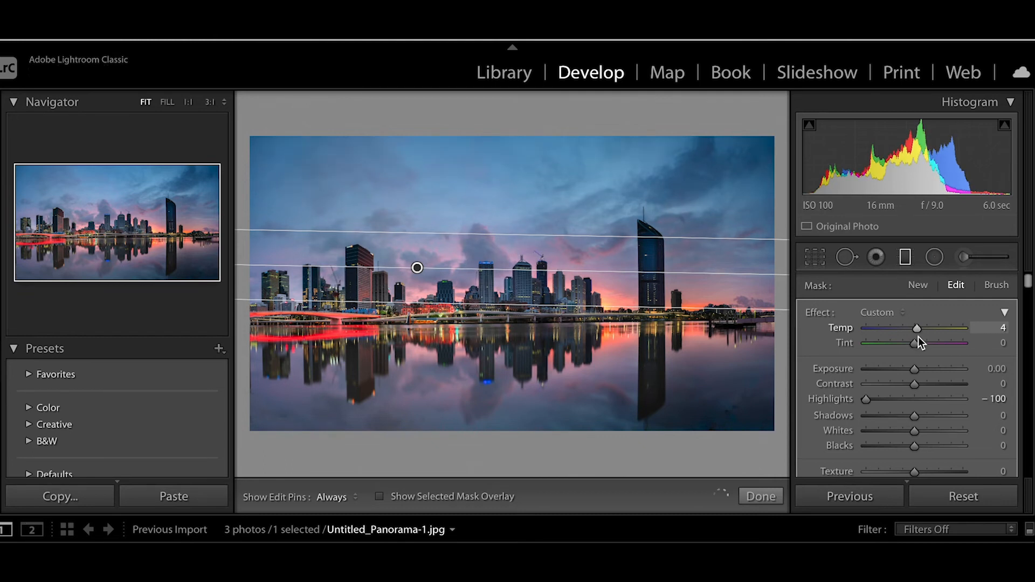
left_click_drag(914, 343, 933, 342)
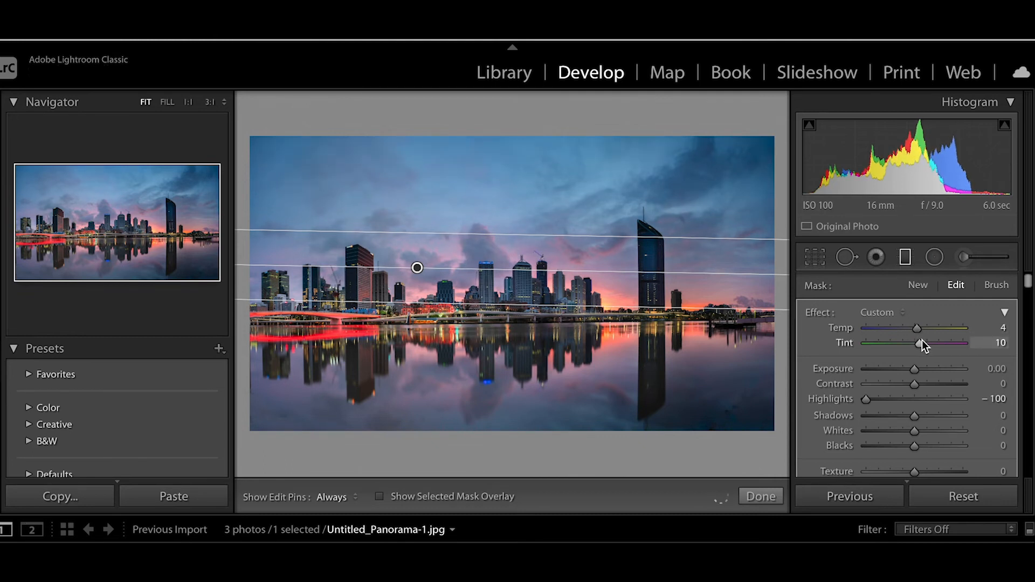
left_click_drag(917, 343, 933, 342)
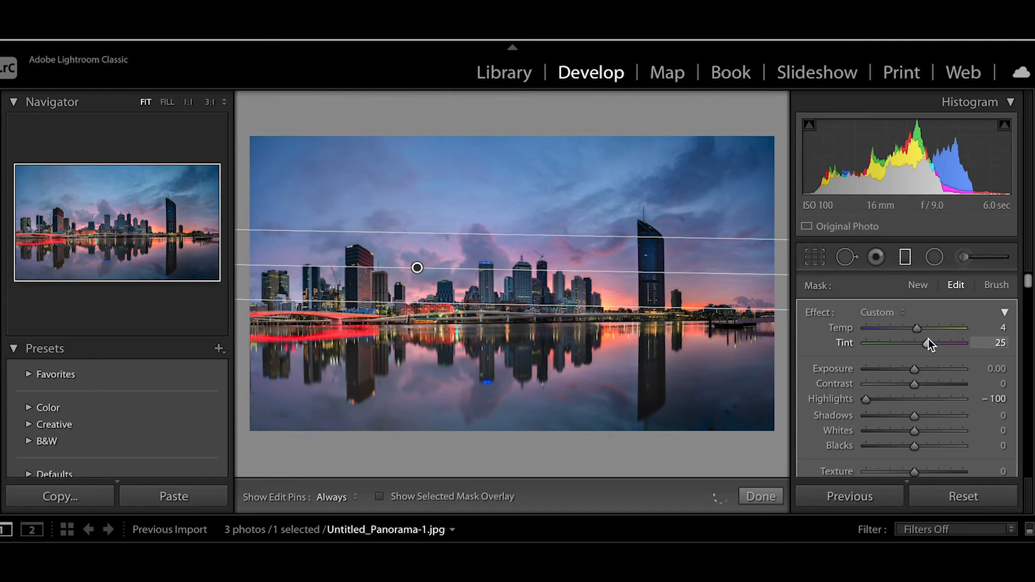
Settle the sky filter at Temp 23 and Tint 42, then apply it
left_click_drag(916, 328, 917, 328)
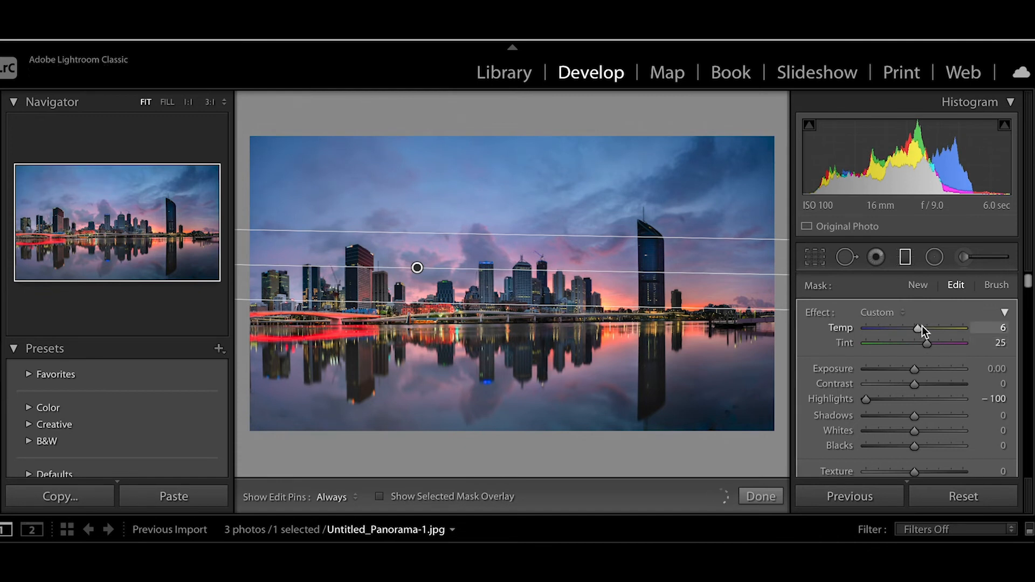
left_click_drag(917, 328, 925, 328)
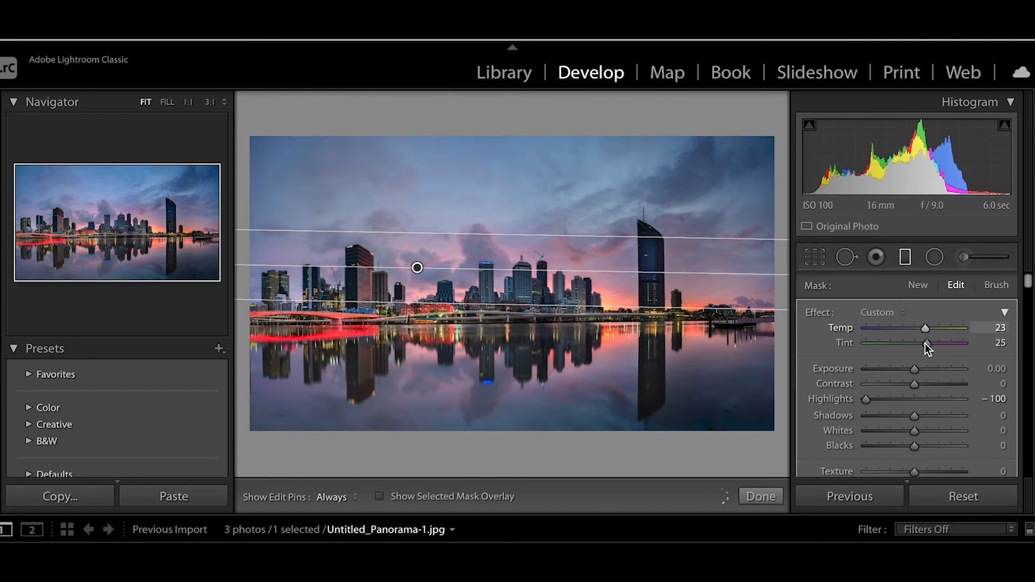
left_click_drag(915, 343, 935, 343)
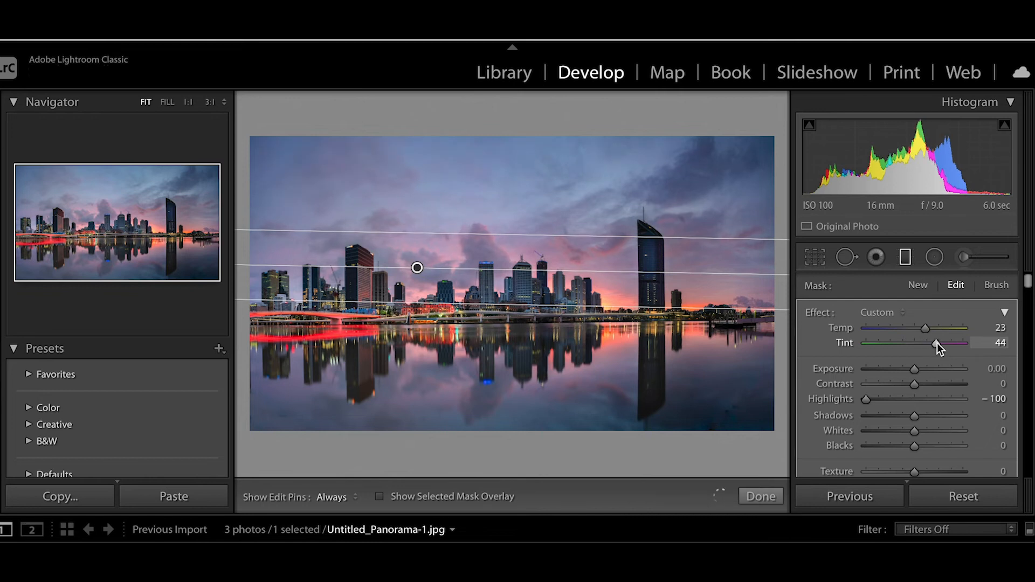
left_click_drag(937, 343, 934, 343)
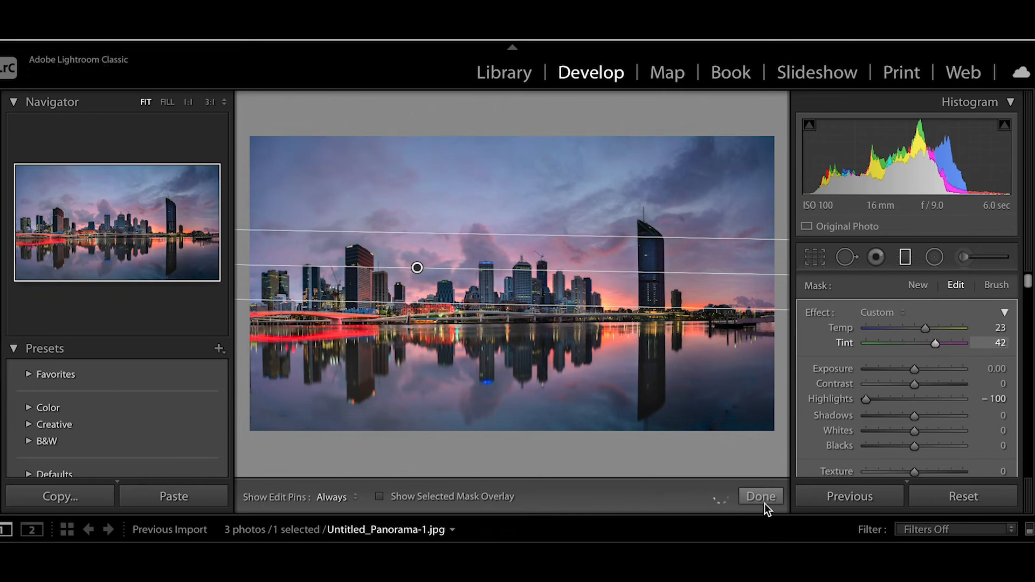
left_click(760, 496)
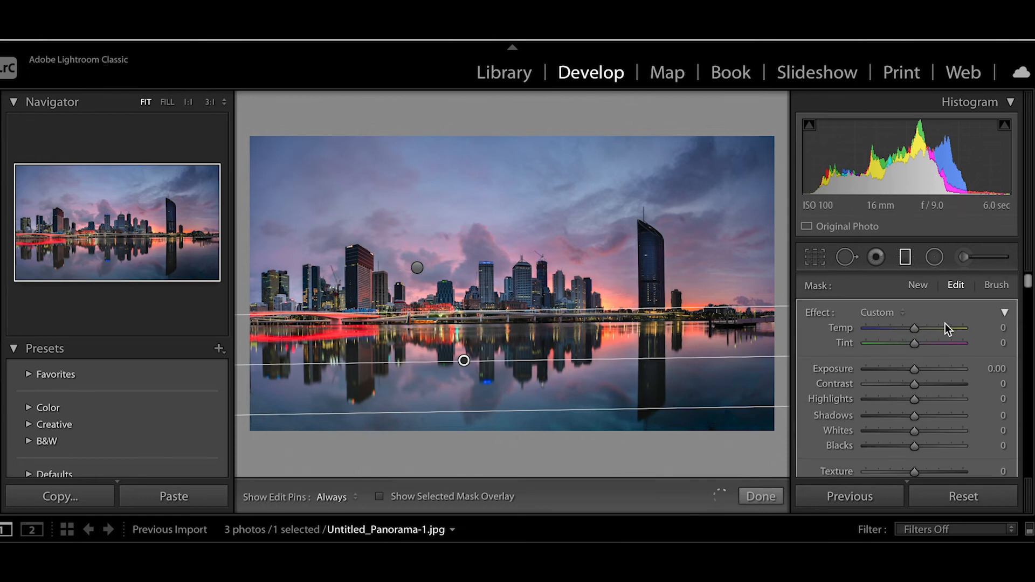
Warm the water filter to Temp 11, Tint 23 and apply it
left_click_drag(914, 327, 927, 328)
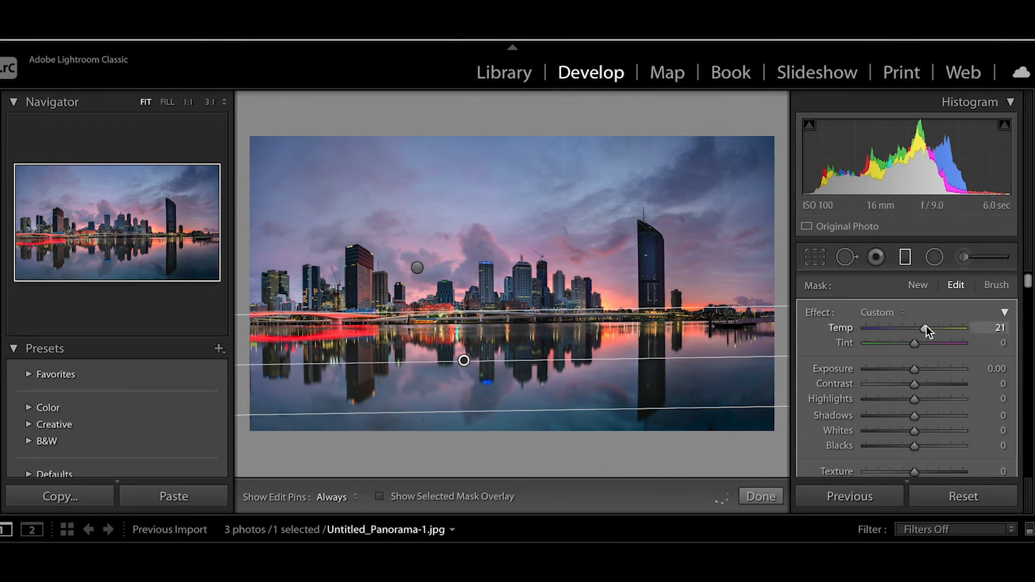
left_click_drag(914, 342, 924, 343)
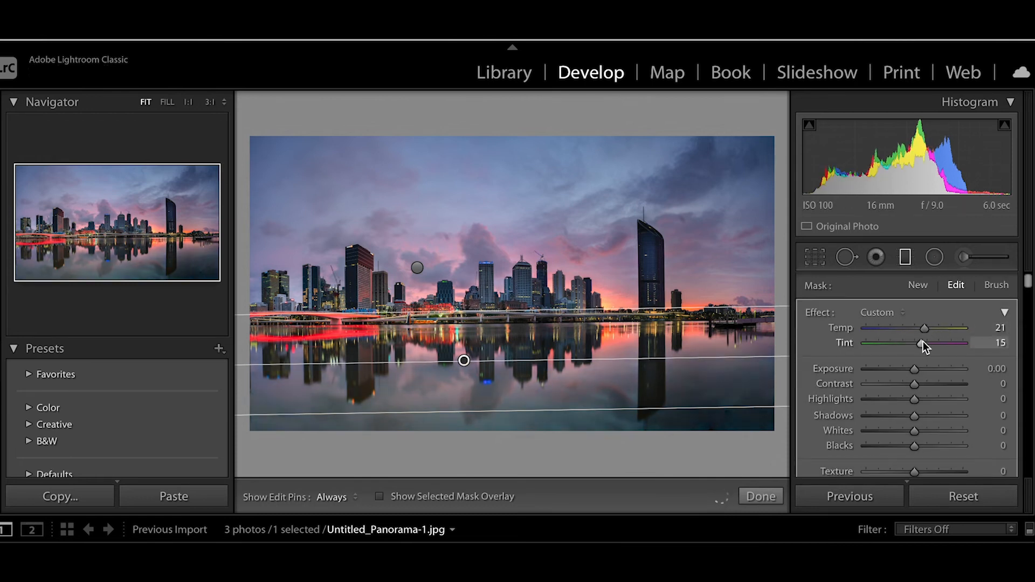
left_click_drag(930, 343, 922, 343)
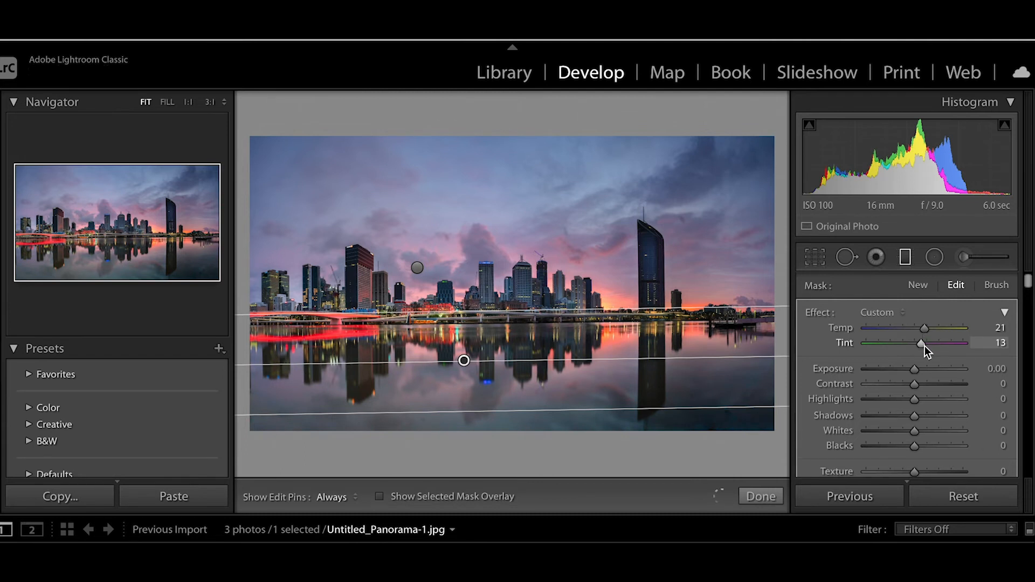
left_click_drag(918, 343, 926, 343)
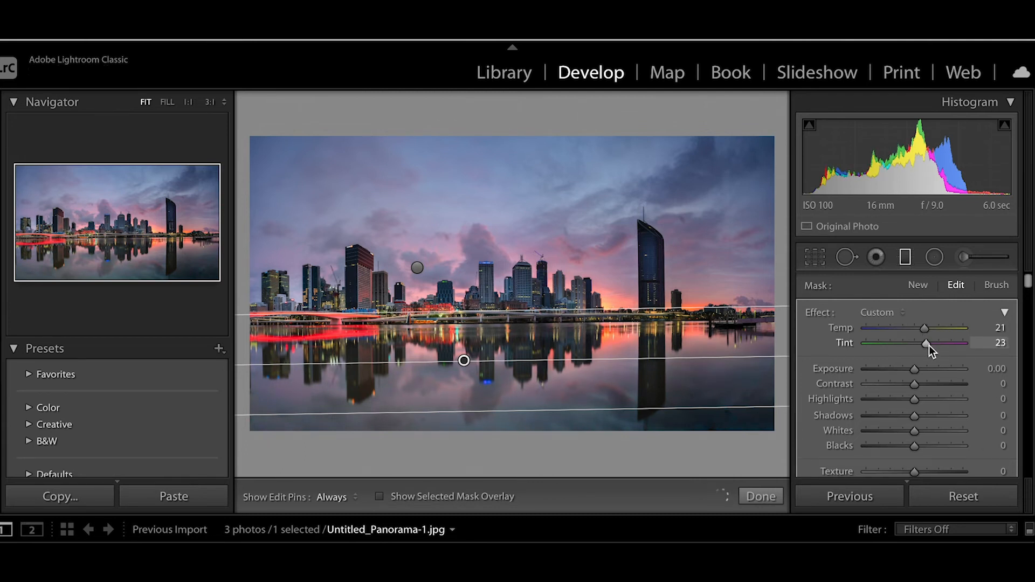
left_click_drag(924, 328, 918, 327)
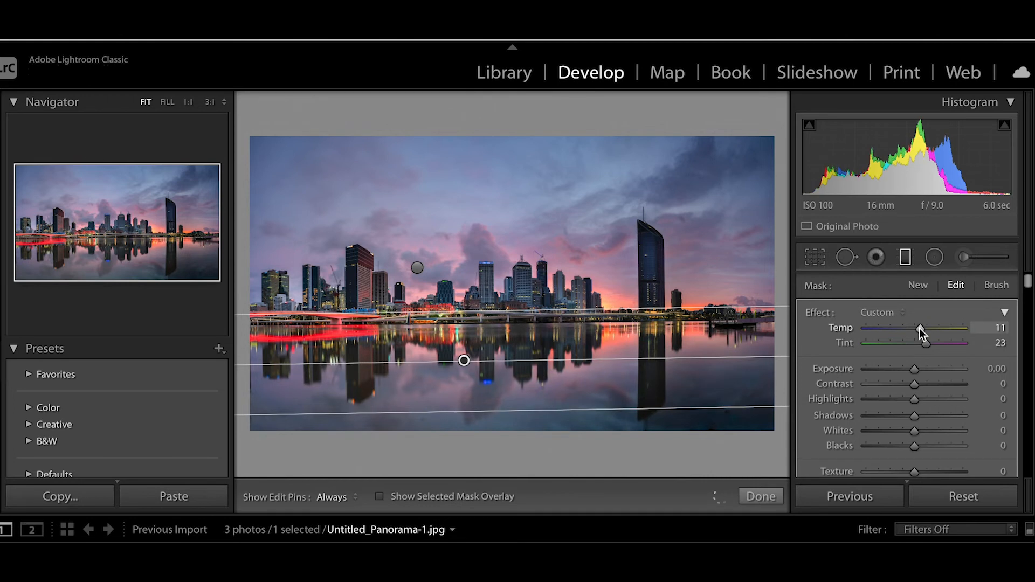
left_click(760, 496)
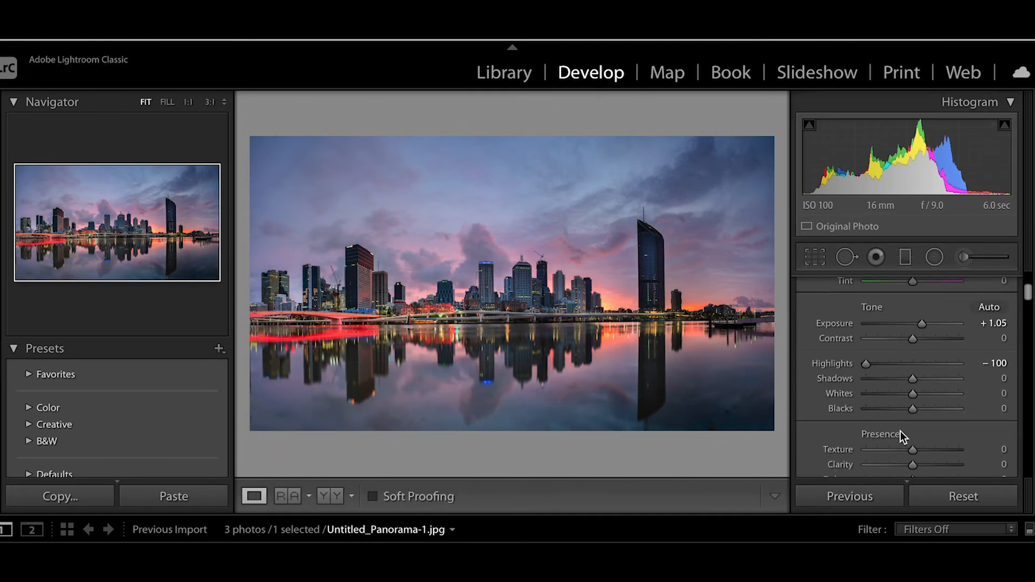
Globally set Shadows +27, Temp −5 and Tint +4 on the panorama
left_click_drag(913, 379, 924, 354)
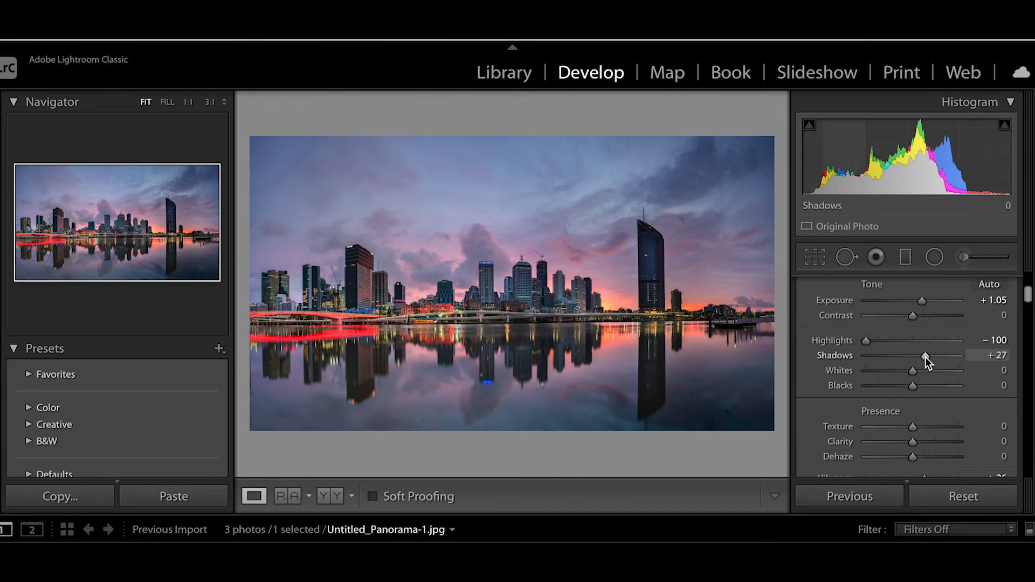
left_click_drag(911, 355, 924, 355)
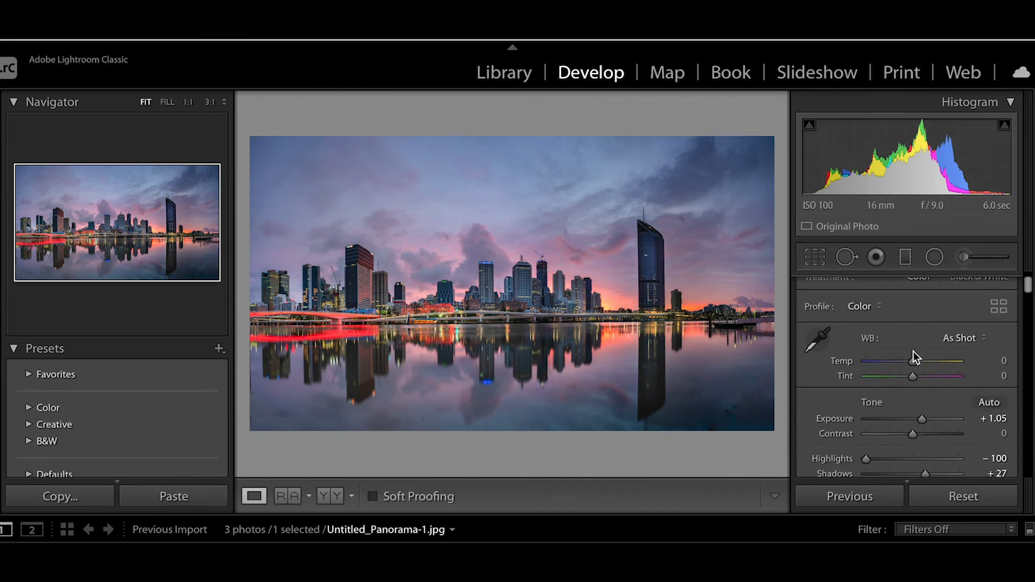
left_click_drag(914, 361, 910, 361)
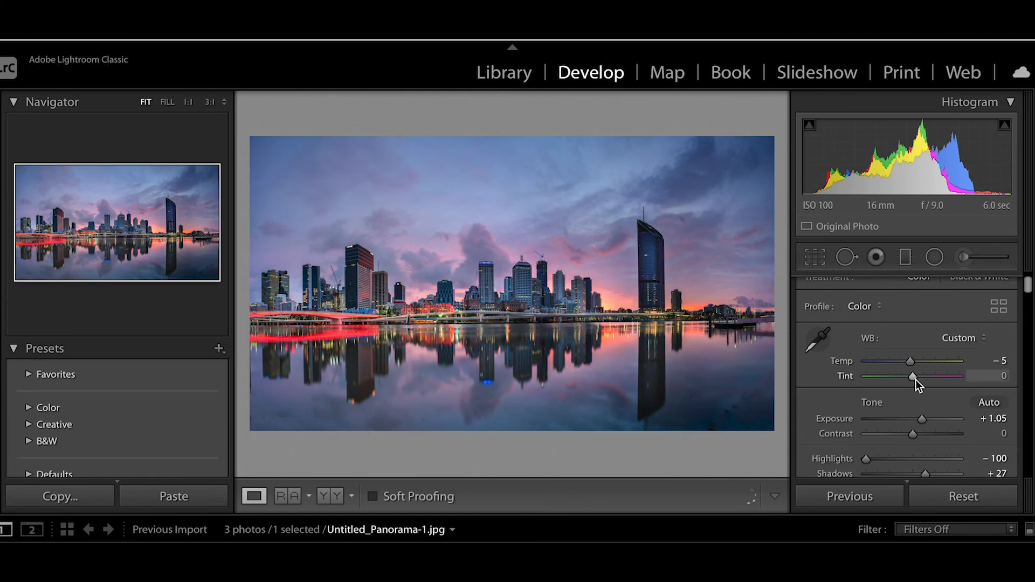
left_click_drag(912, 376, 918, 376)
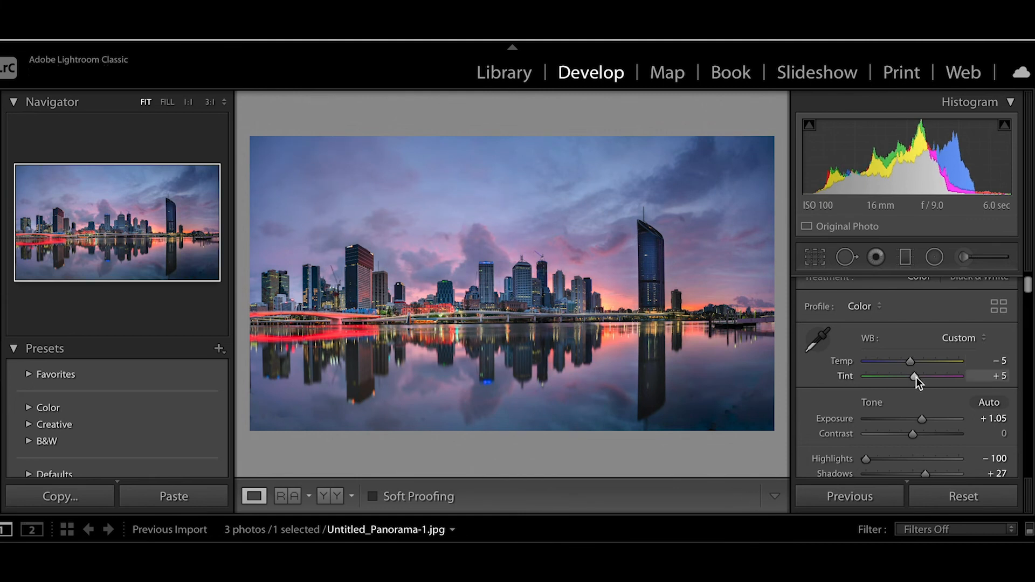
left_click_drag(920, 375, 914, 375)
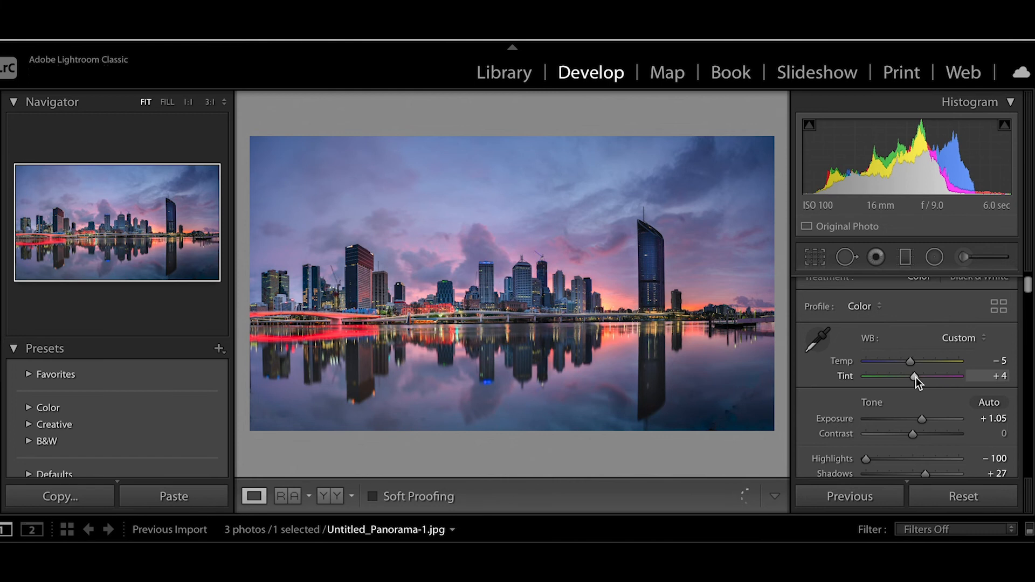
Set Vibrance +49, Whites +13 and Blacks +32 for the whole image
scroll("down", 3)
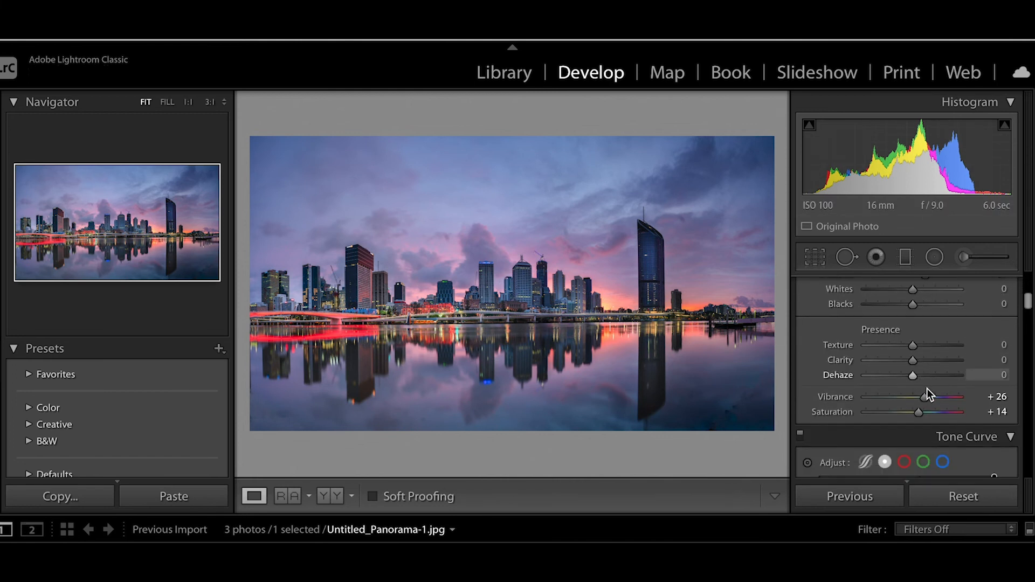
left_click_drag(924, 396, 933, 397)
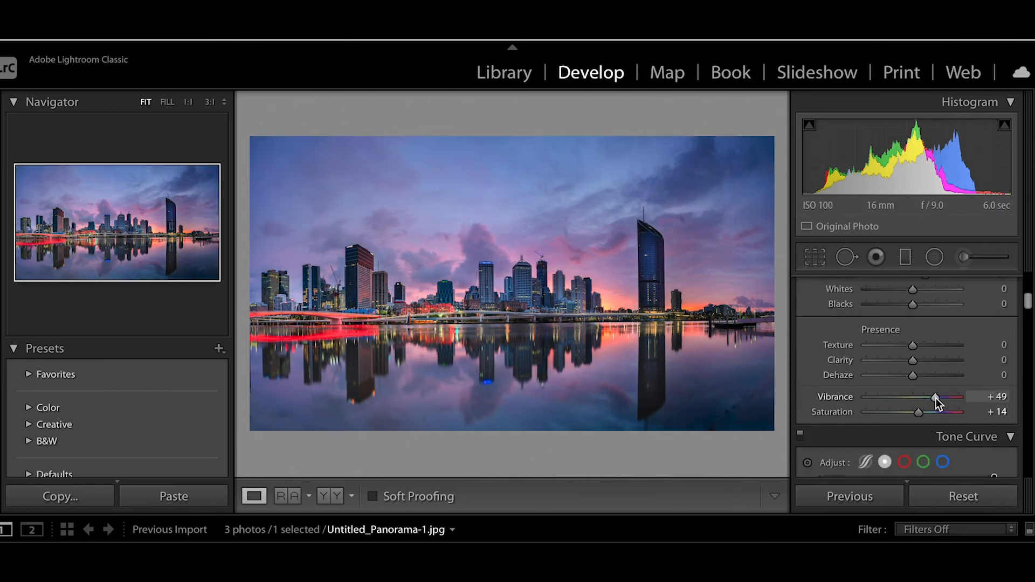
left_click_drag(939, 397, 931, 396)
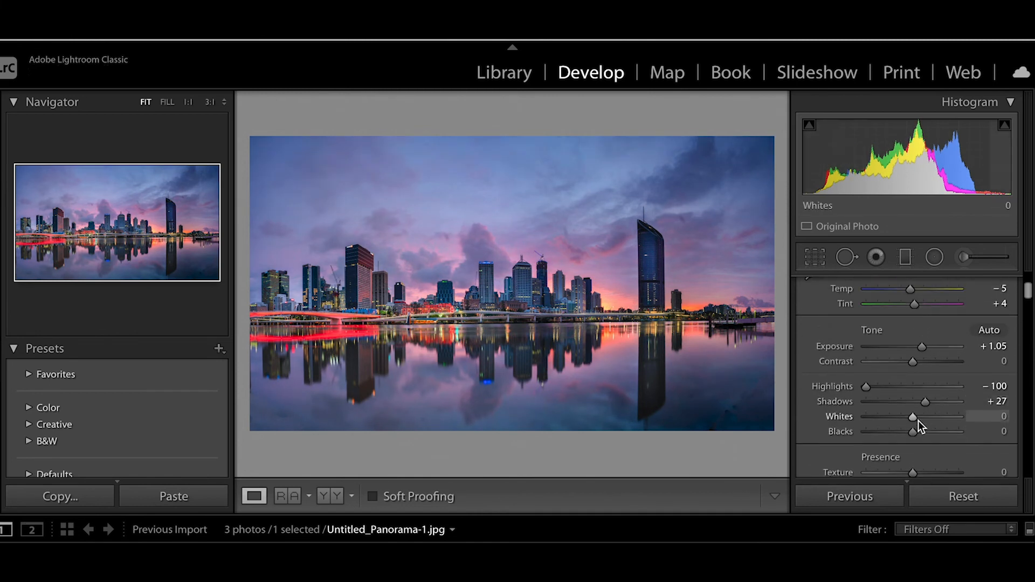
left_click_drag(913, 416, 930, 416)
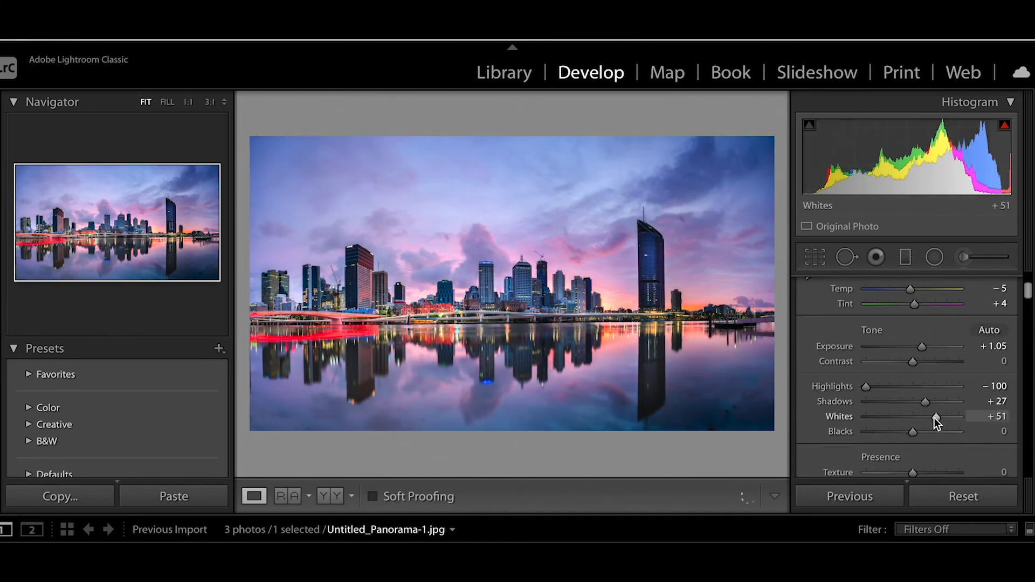
left_click_drag(937, 416, 914, 417)
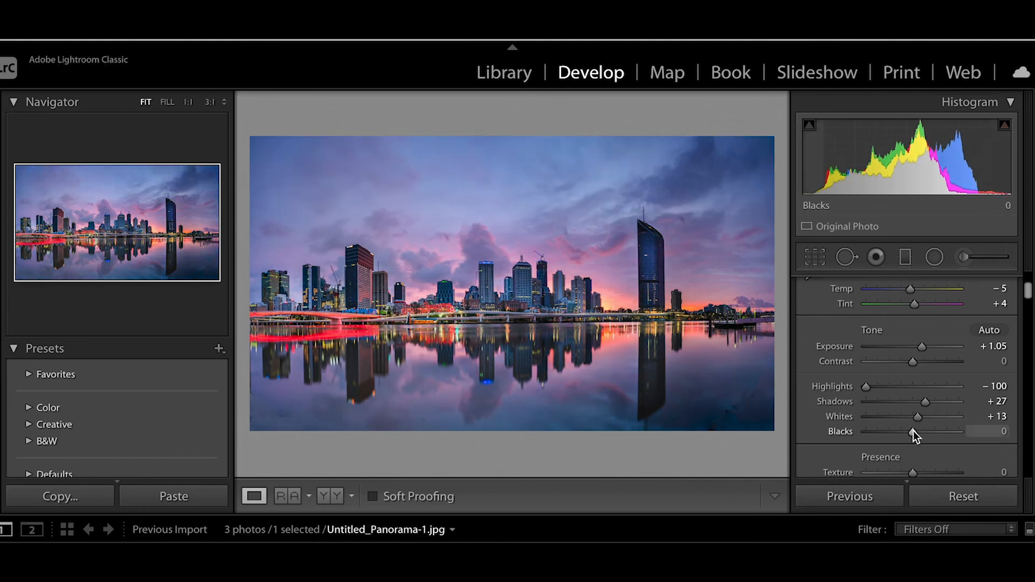
left_click_drag(914, 432, 931, 432)
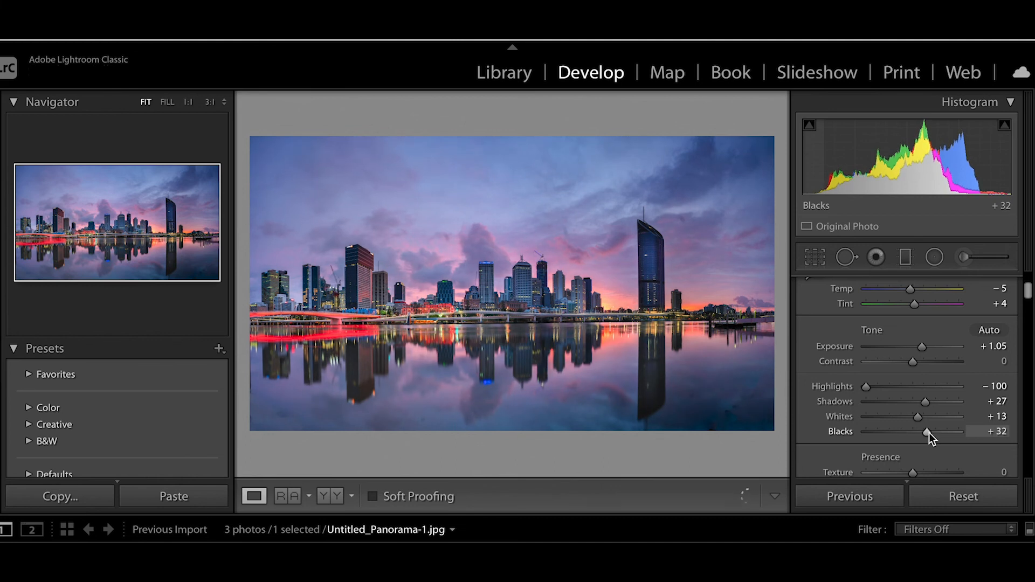
left_click_drag(930, 432, 914, 431)
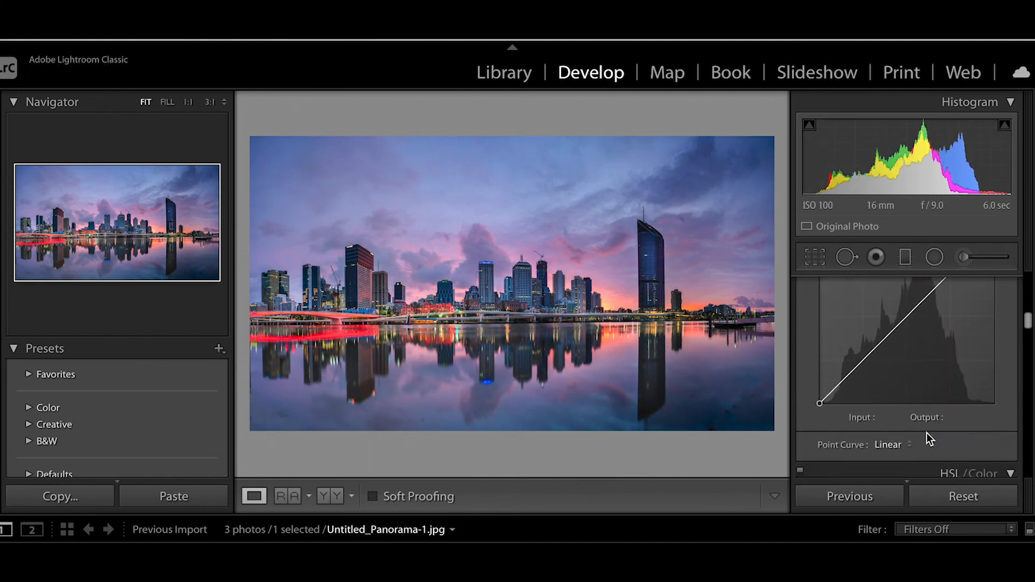
scroll("down", 3)
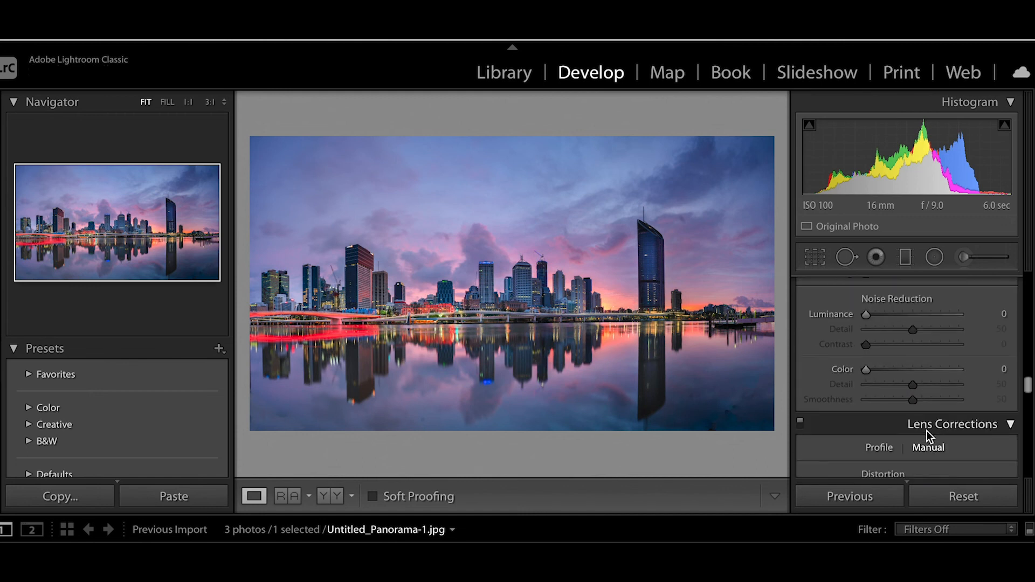
scroll("down", 3)
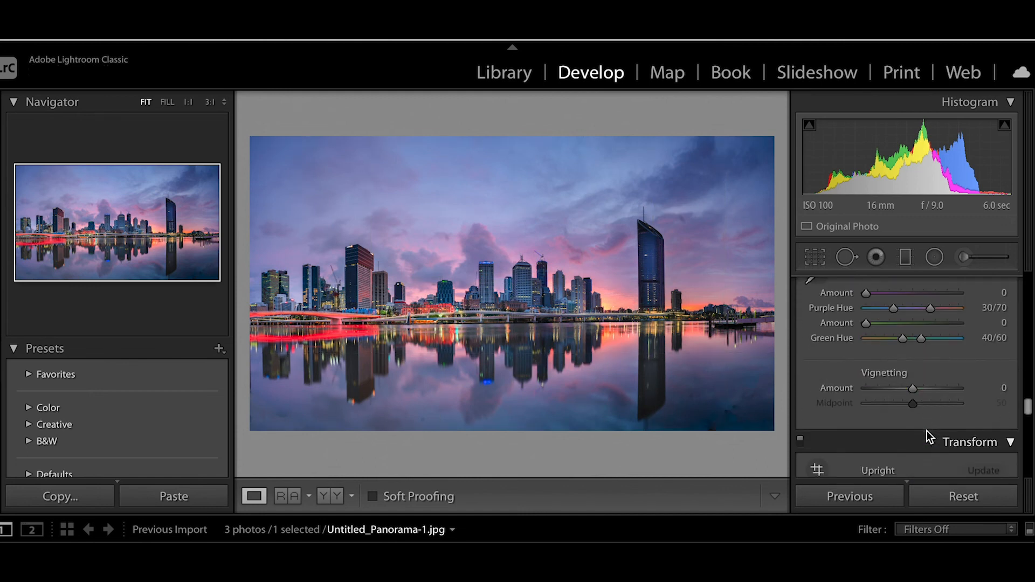